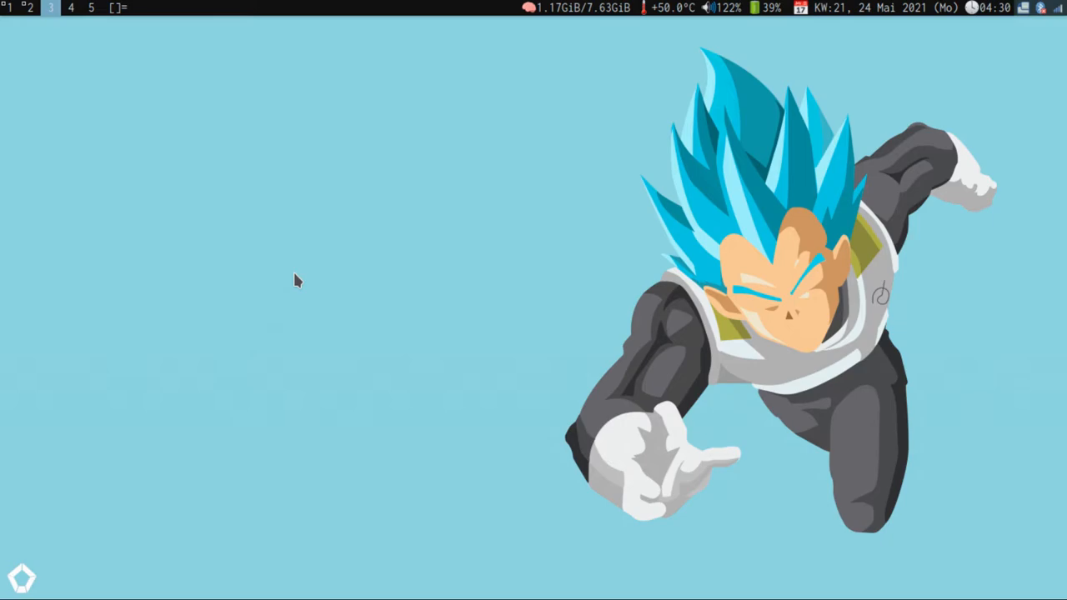
Step: Launch Firefox via Super+1 to reach the suckless.org home page
{"action": "key", "text": "Super+1"}
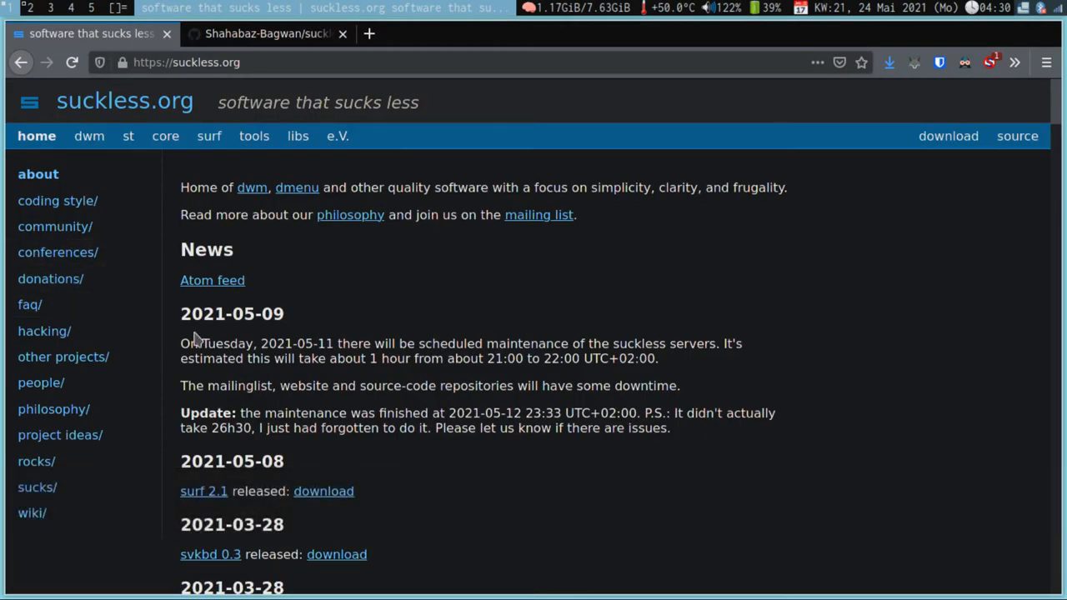
{"action": "mouse_move", "coordinate": [130, 140]}
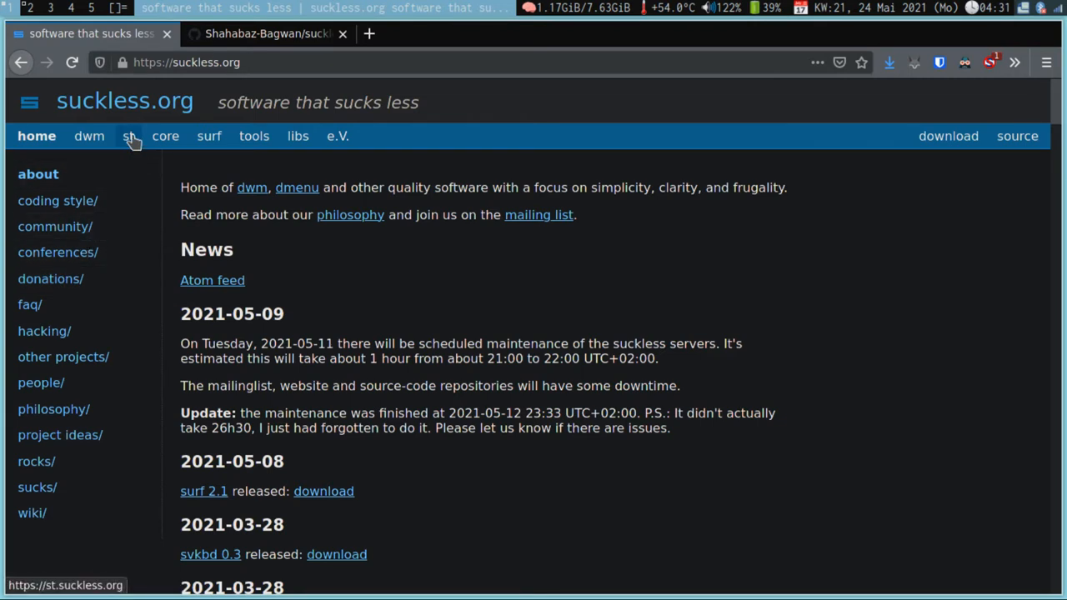
{"action": "mouse_move", "coordinate": [130, 114]}
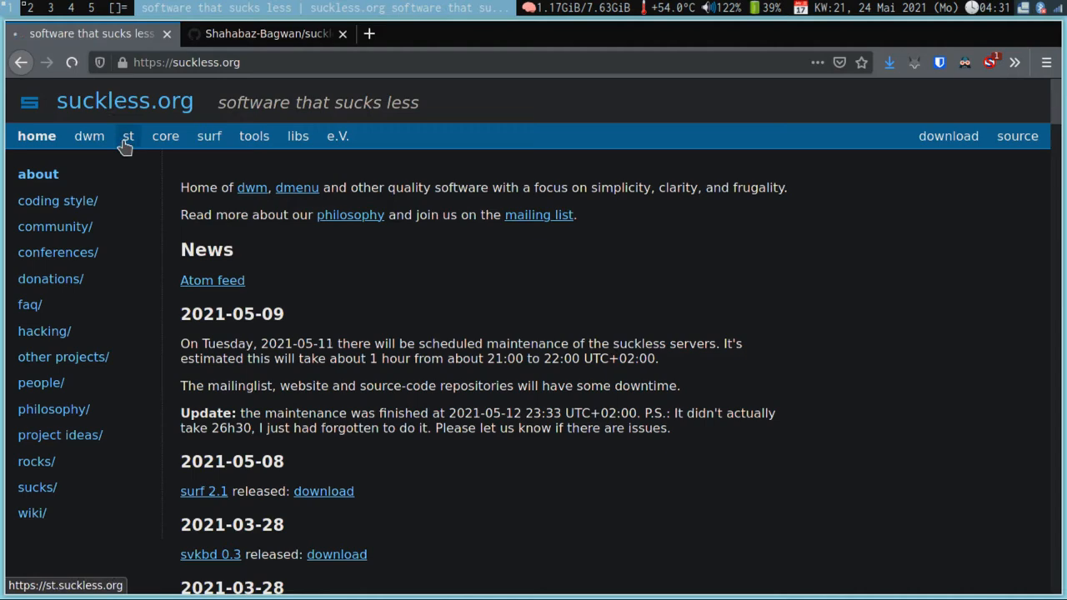
Step: Locate the git clone command under Development on the st page and switch to the terminal workspace
{"action": "left_click", "coordinate": [127, 136]}
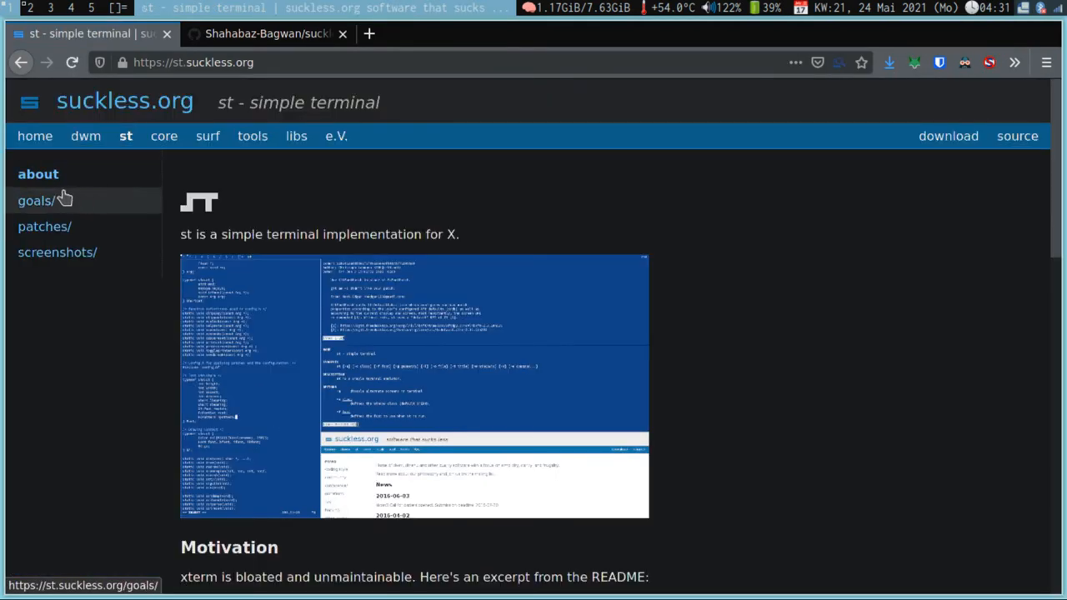
{"action": "scroll", "scroll_direction": "down", "scroll_amount": 3}
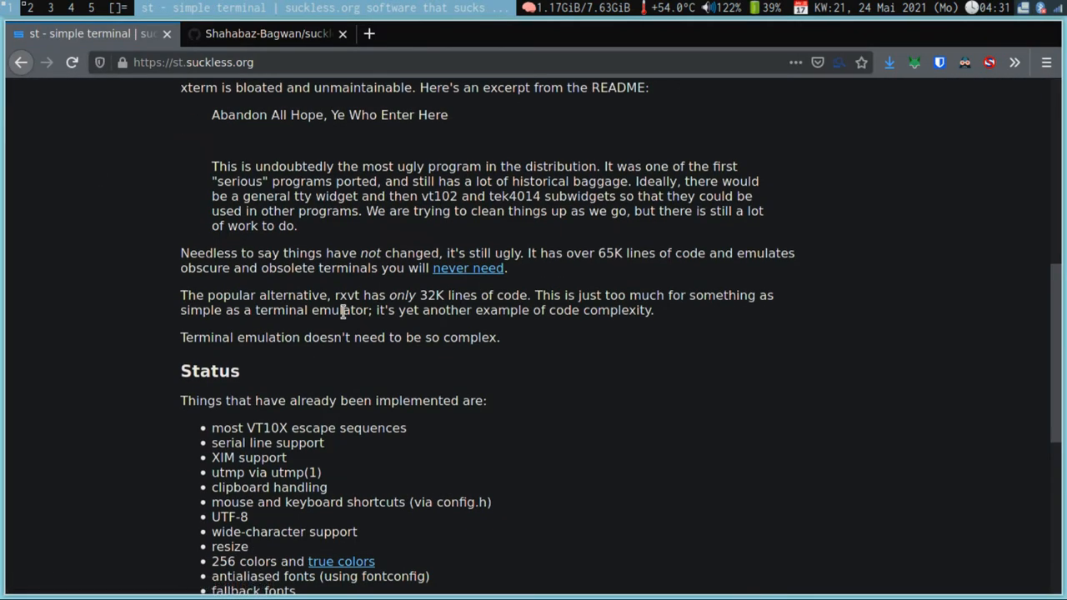
{"action": "scroll", "scroll_direction": "down", "scroll_amount": 3}
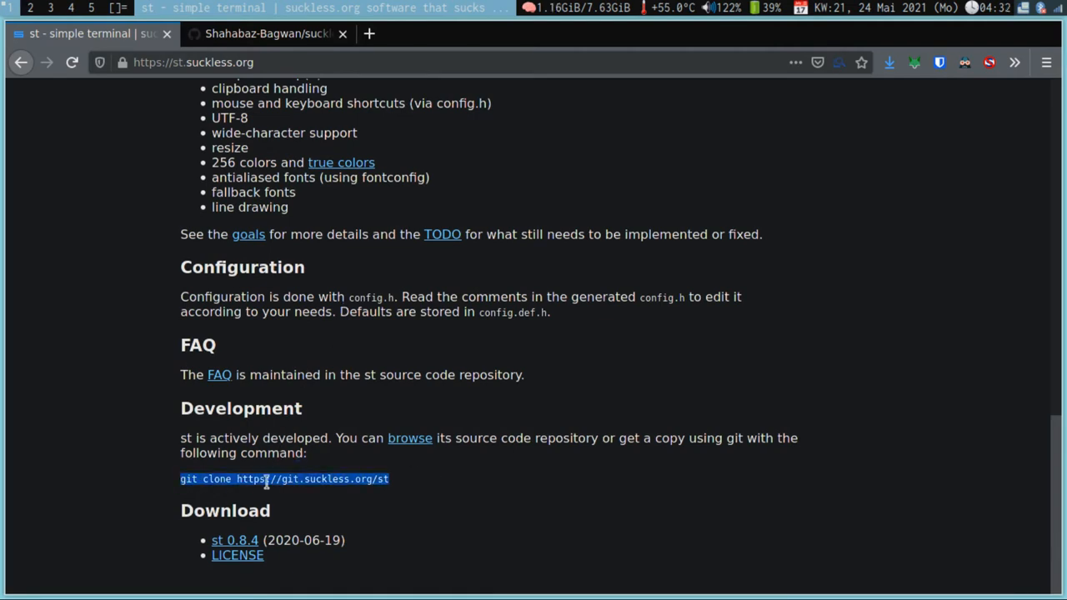
{"action": "key", "text": "Super+2"}
{"action": "type", "text": "m"}
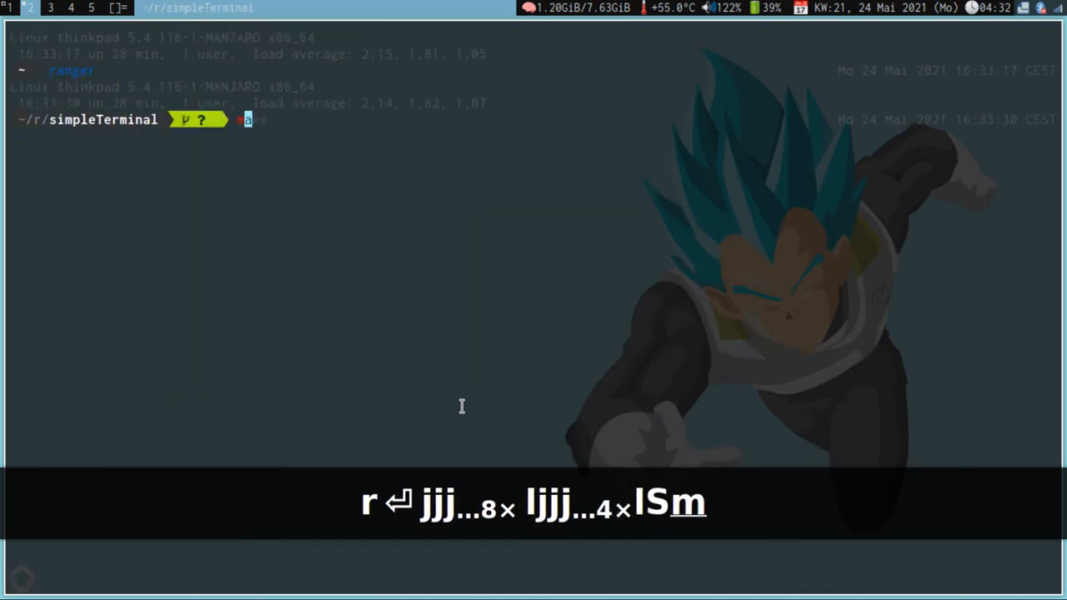
Step: Run make in ~/r/simpleTerminal, then make clean to remove the build output
{"action": "key", "text": "Return"}
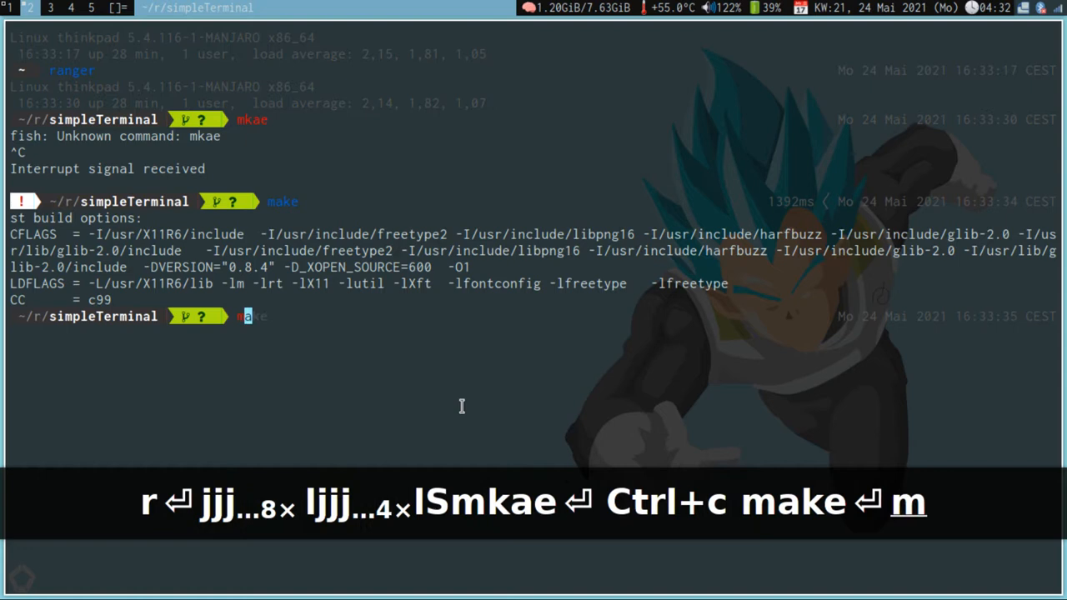
{"action": "type", "text": "ake clean"}
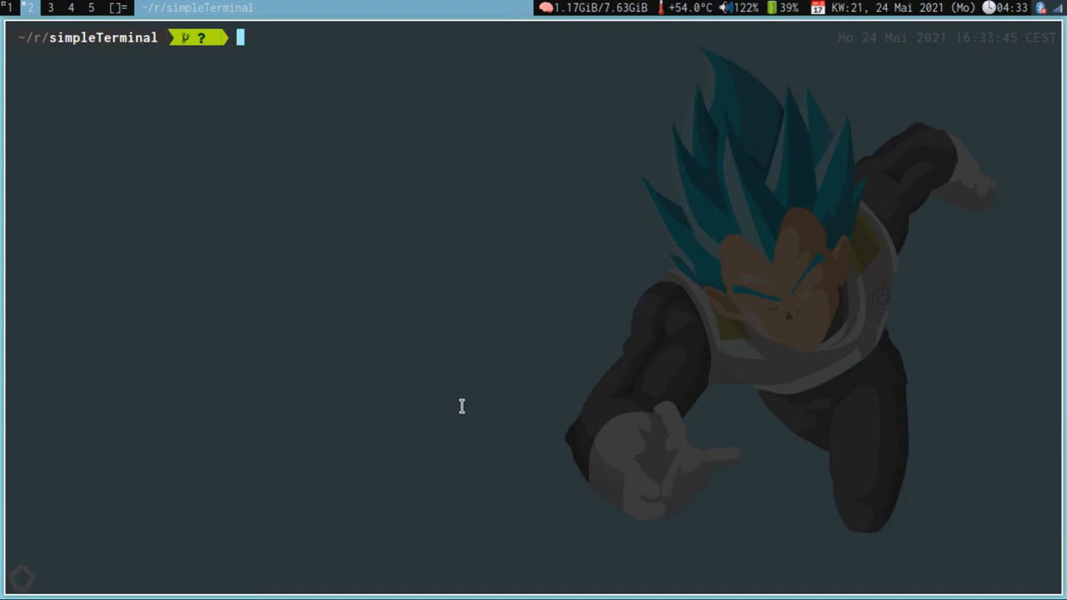
Step: Run sudo make install to copy st into /usr/local/bin, then spawn a new terminal
{"action": "type", "text": "sduu"}
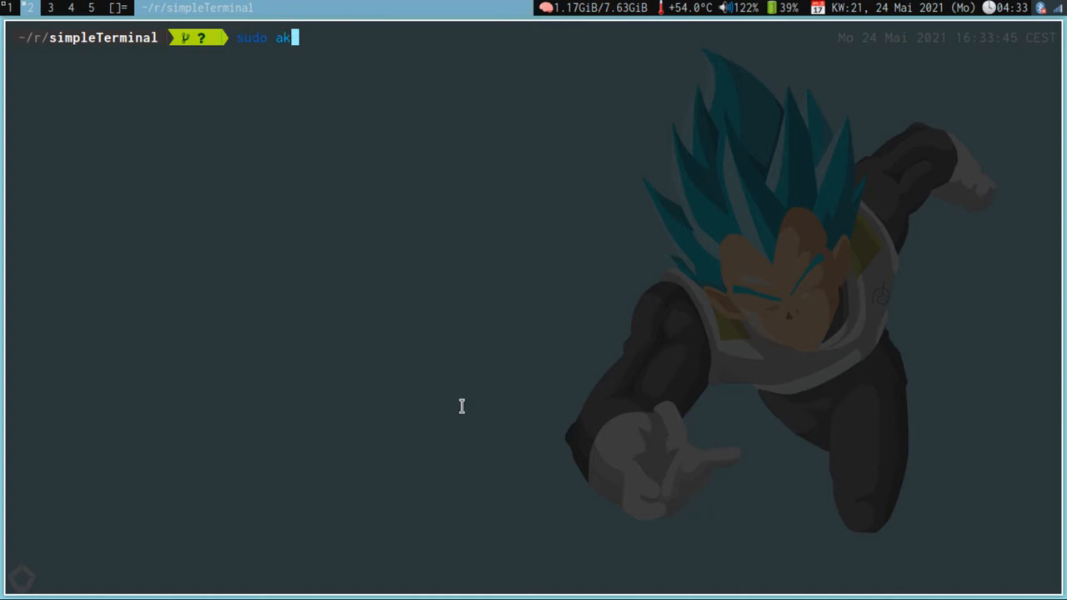
{"action": "type", "text": "make install"}
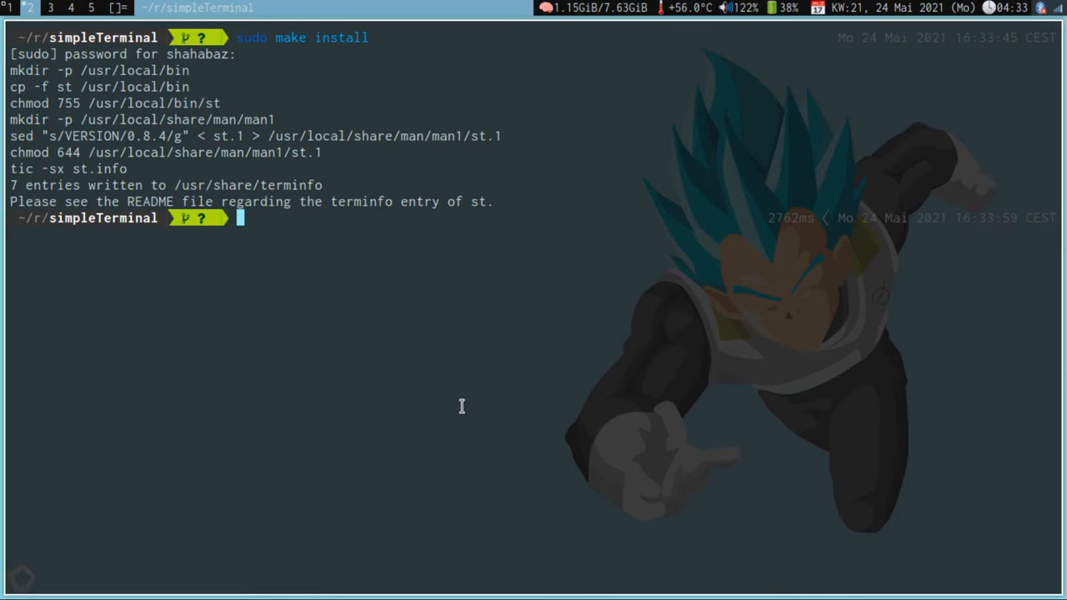
{"action": "key", "text": "Super+Return"}
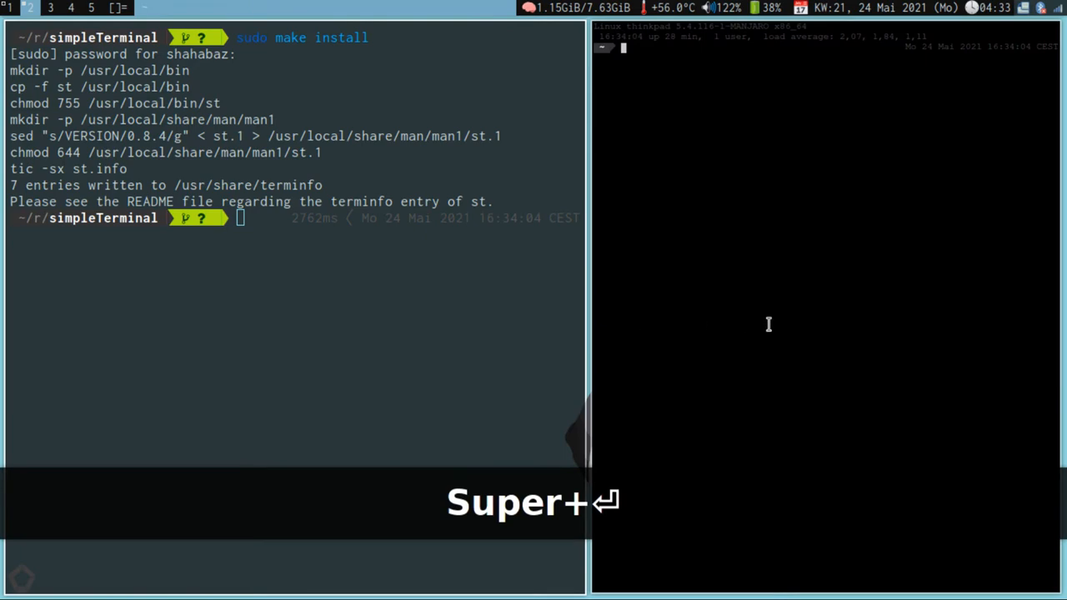
Step: List the home folder in the new st window and start a vim command in the source terminal
{"action": "type", "text": "ls"}
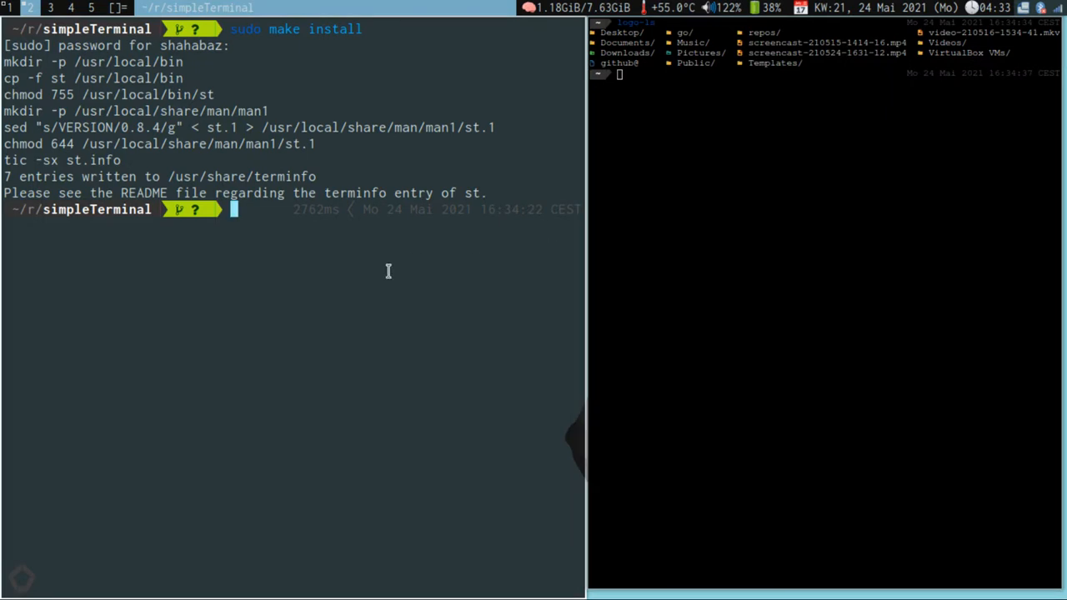
{"action": "type", "text": "vim"}
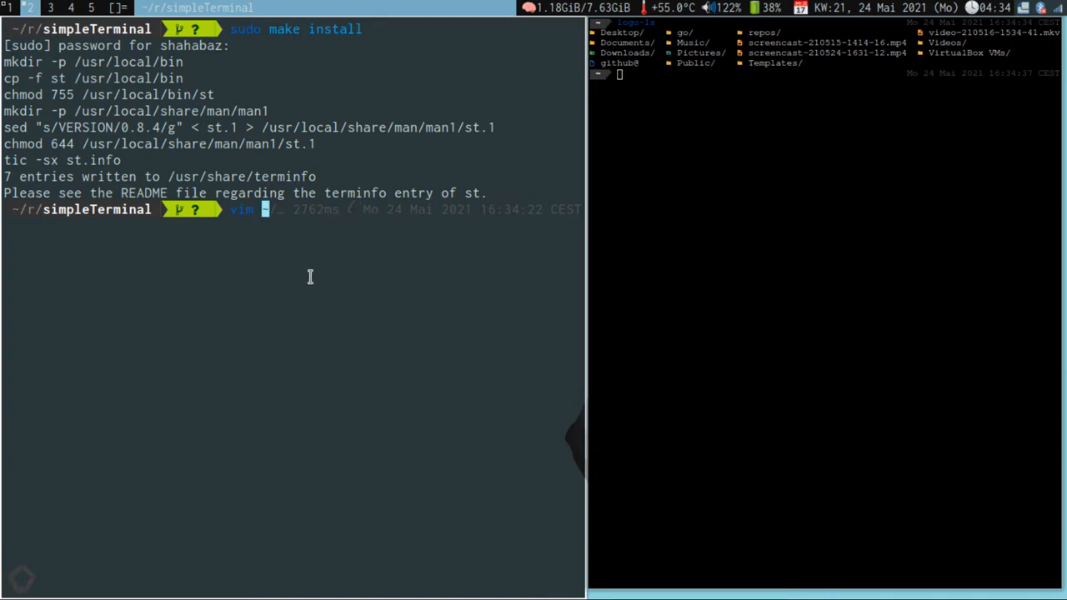
{"action": "mouse_move", "coordinate": [525, 223]}
{"action": "type", "text": "/"}
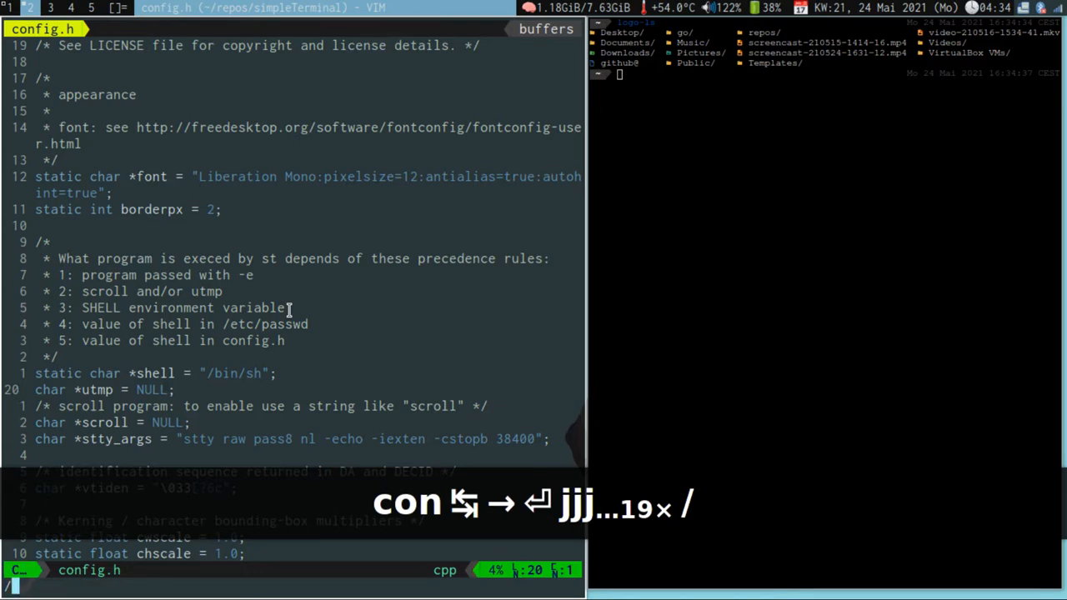
Step: Search config.h for 'size', raise pixelsize from 12 to 16 and save with :wq
{"action": "type", "text": "size"}
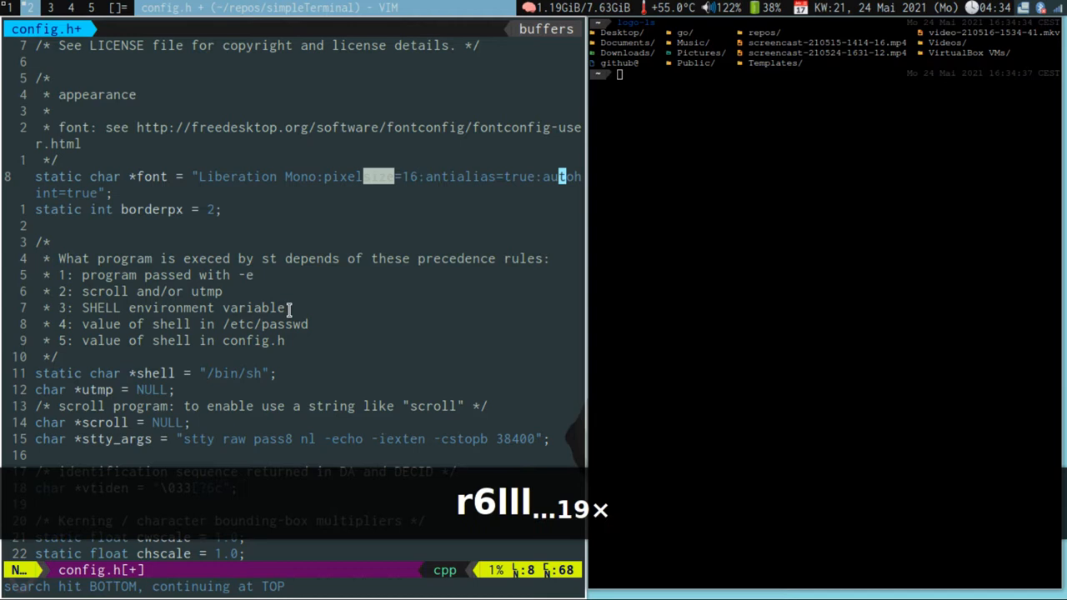
{"action": "type", "text": ":wq"}
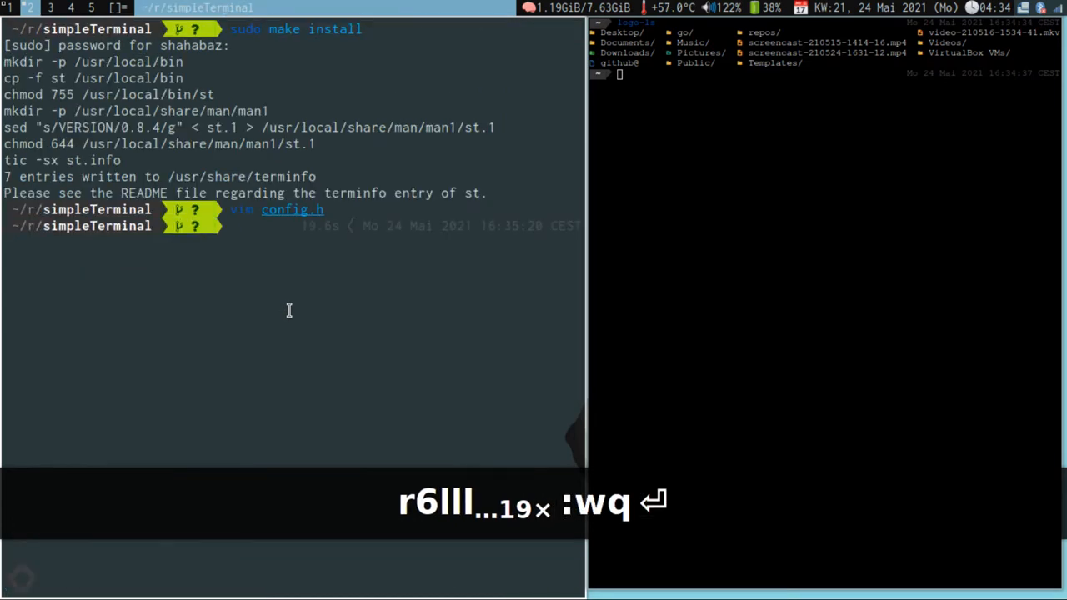
Step: Run sudo make install again so st recompiles with the larger font
{"action": "type", "text": "make"}
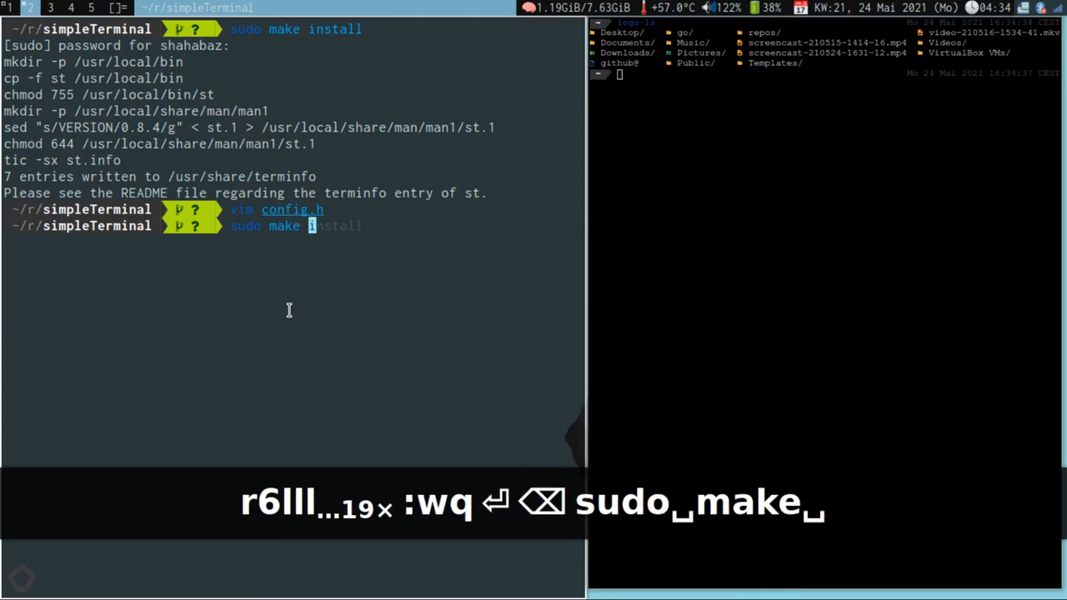
{"action": "key", "text": "Return"}
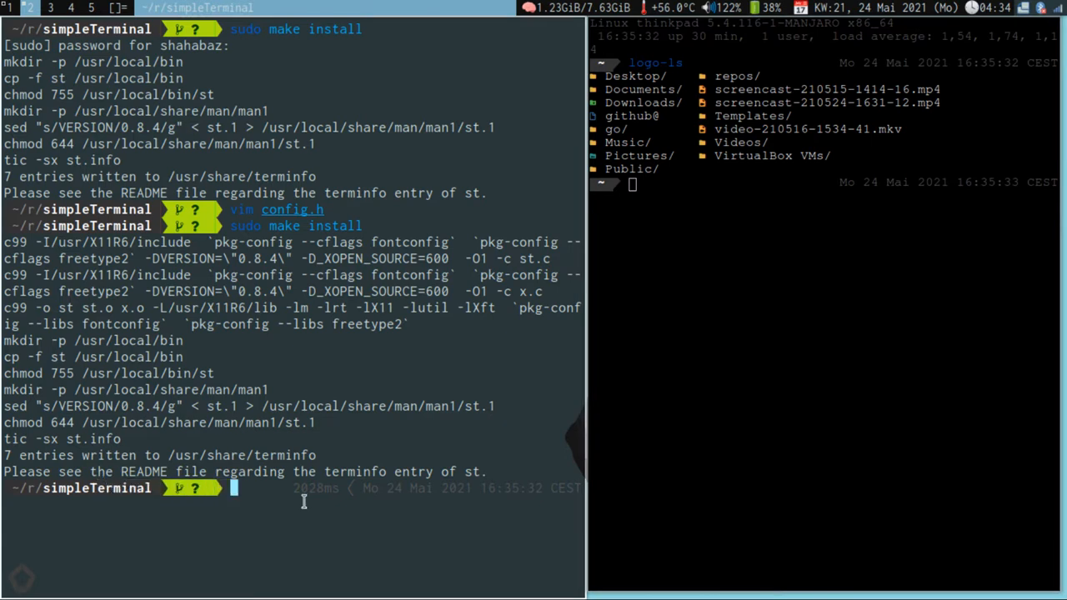
{"action": "type", "text": "vim"}
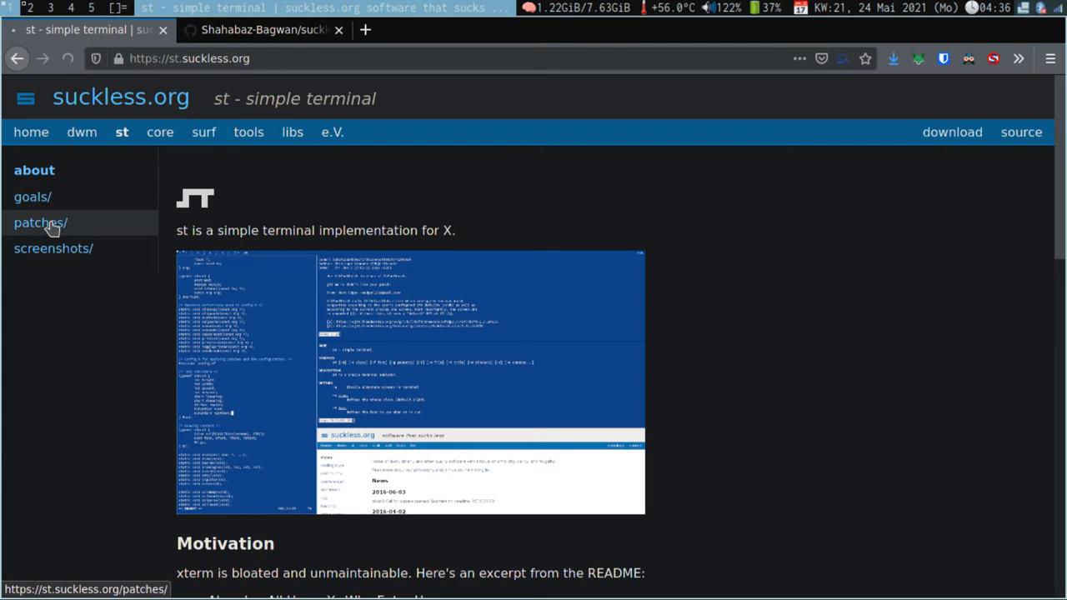
Step: Navigate from patches/ to the anygeometry/ patch page on st.suckless.org
{"action": "left_click", "coordinate": [40, 223]}
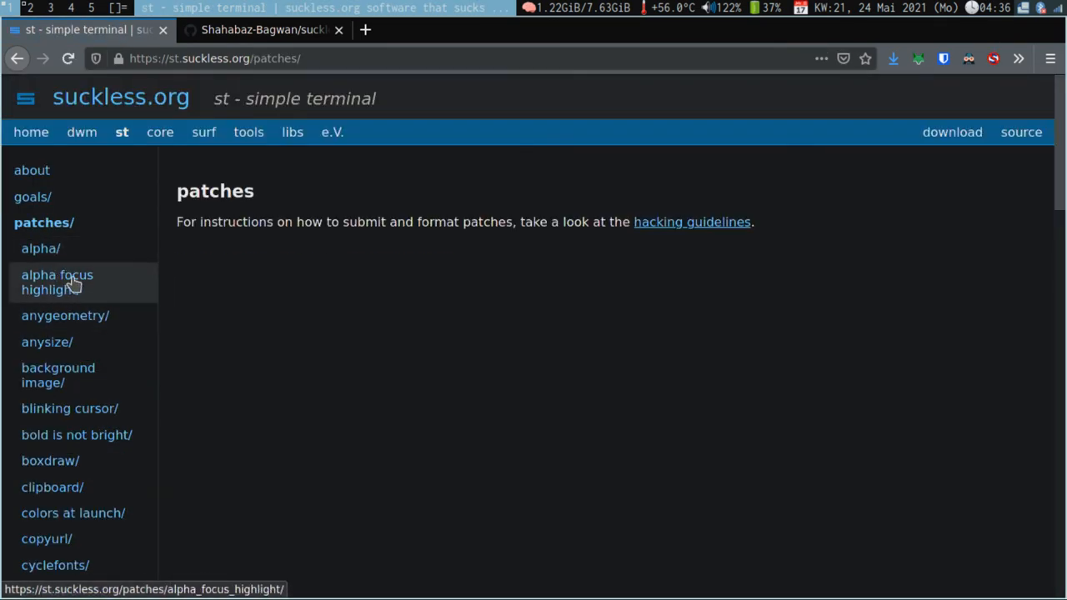
{"action": "left_click", "coordinate": [65, 316]}
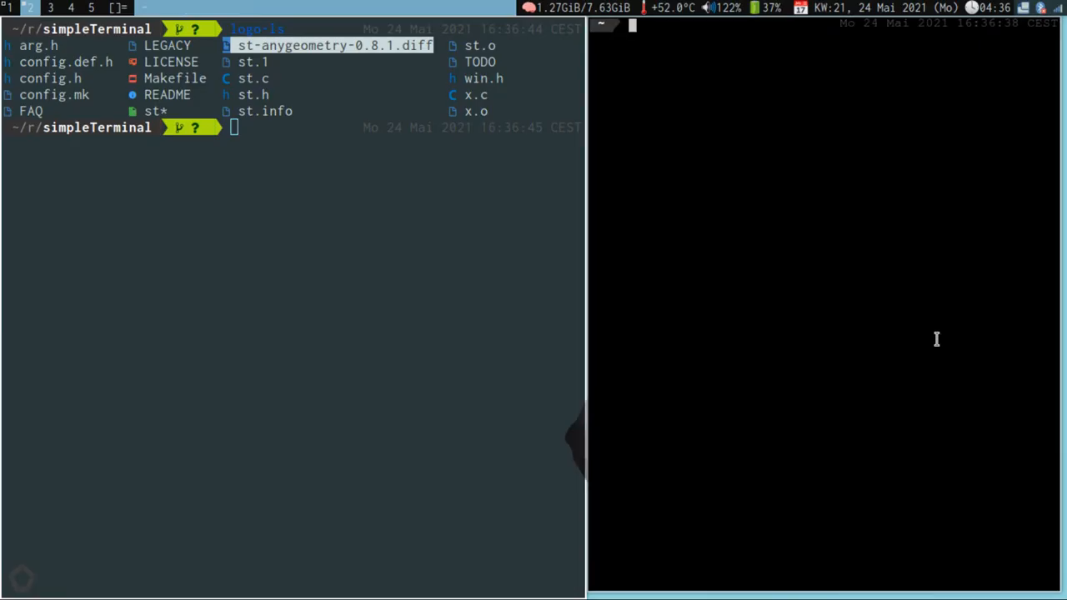
{"action": "mouse_move", "coordinate": [767, 288]}
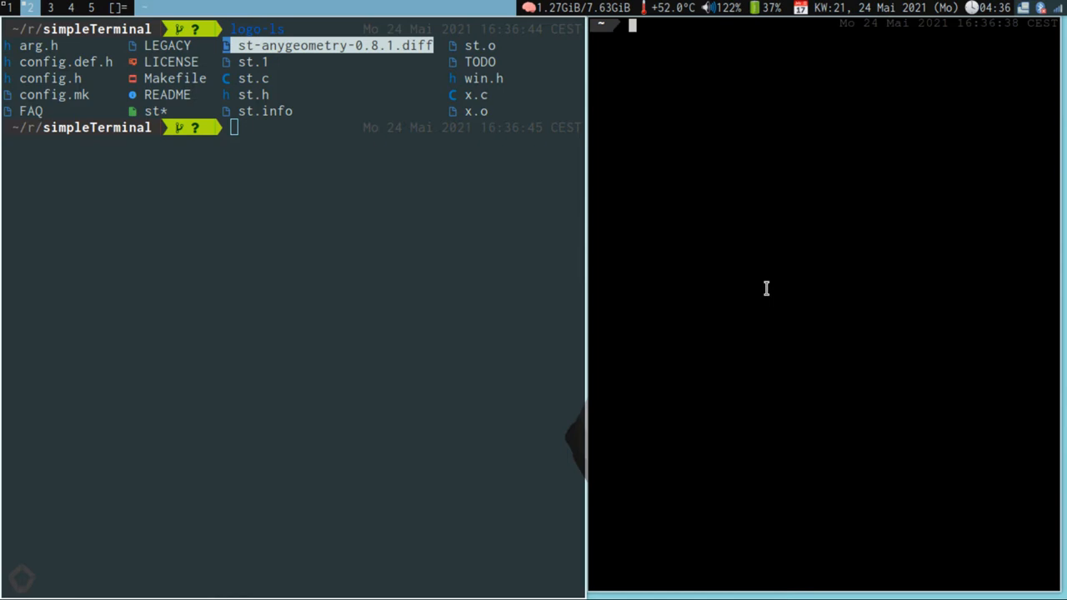
{"action": "mouse_move", "coordinate": [1054, 155]}
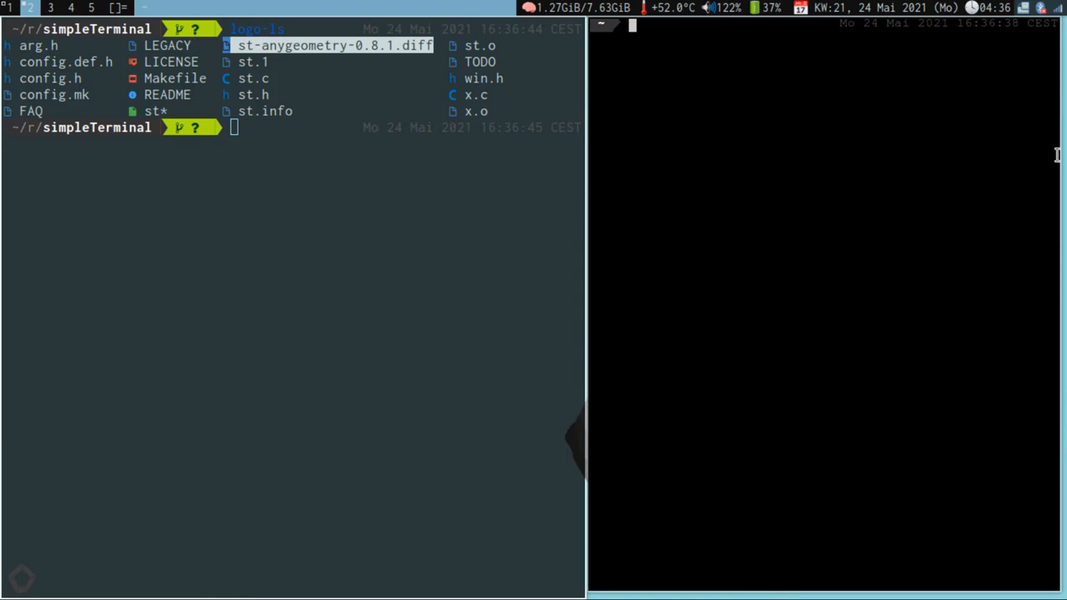
{"action": "mouse_move", "coordinate": [1057, 170]}
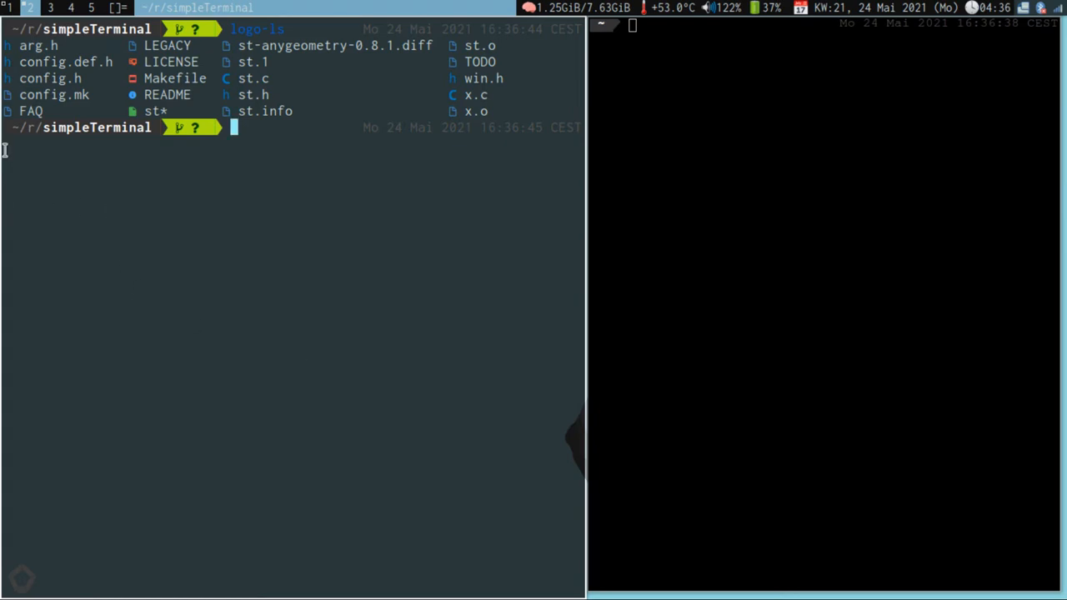
{"action": "mouse_move", "coordinate": [552, 327]}
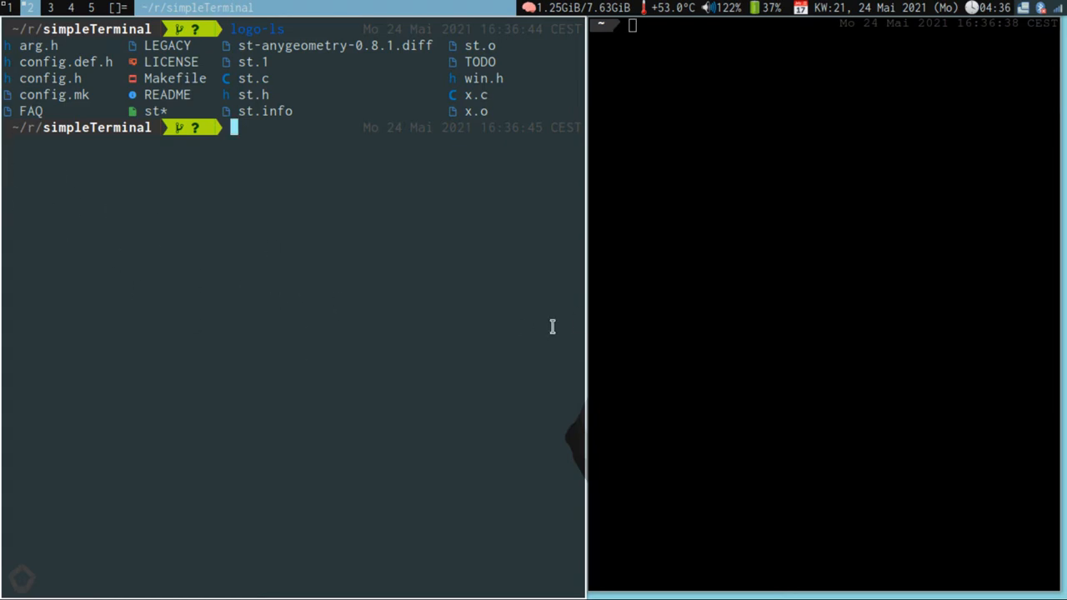
{"action": "mouse_move", "coordinate": [107, 175]}
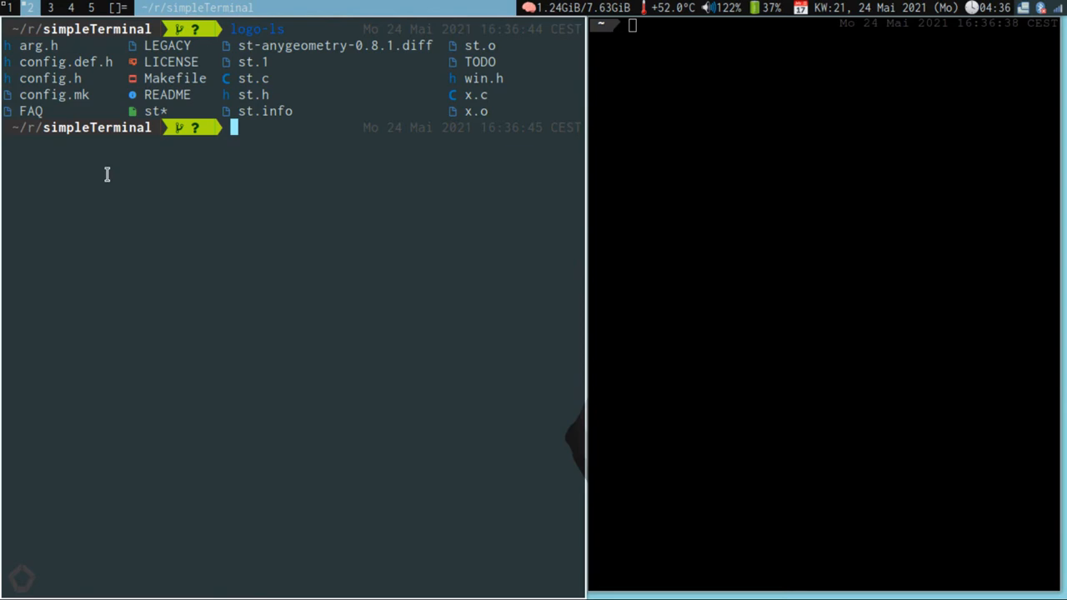
Step: Run patch -p1 < st-anygeometry-0.8.1.diff, completing the file name with Tab
{"action": "type", "text": "patch"}
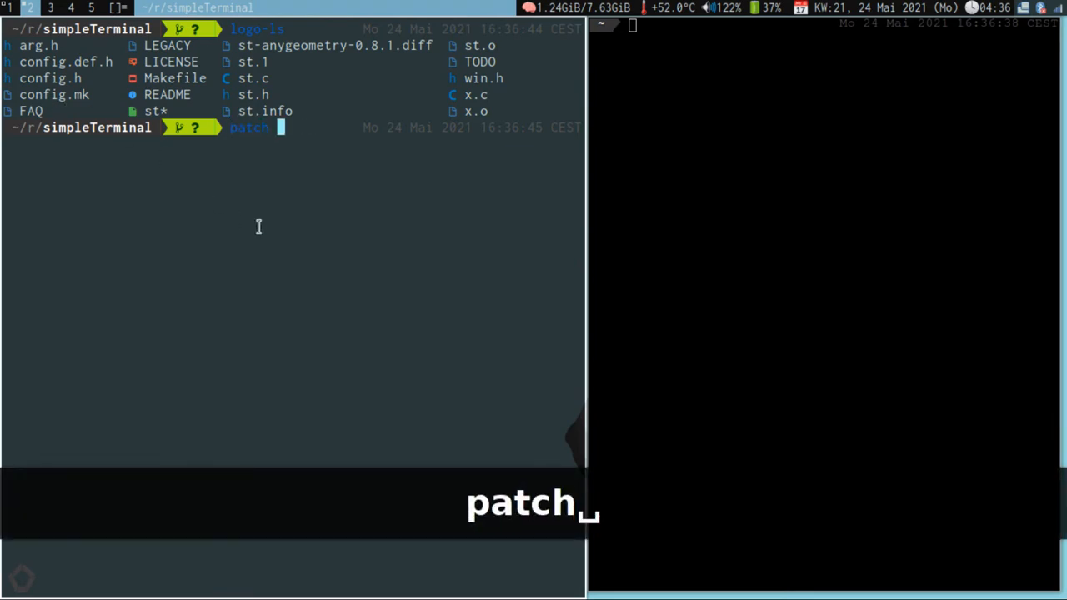
{"action": "type", "text": "=p1"}
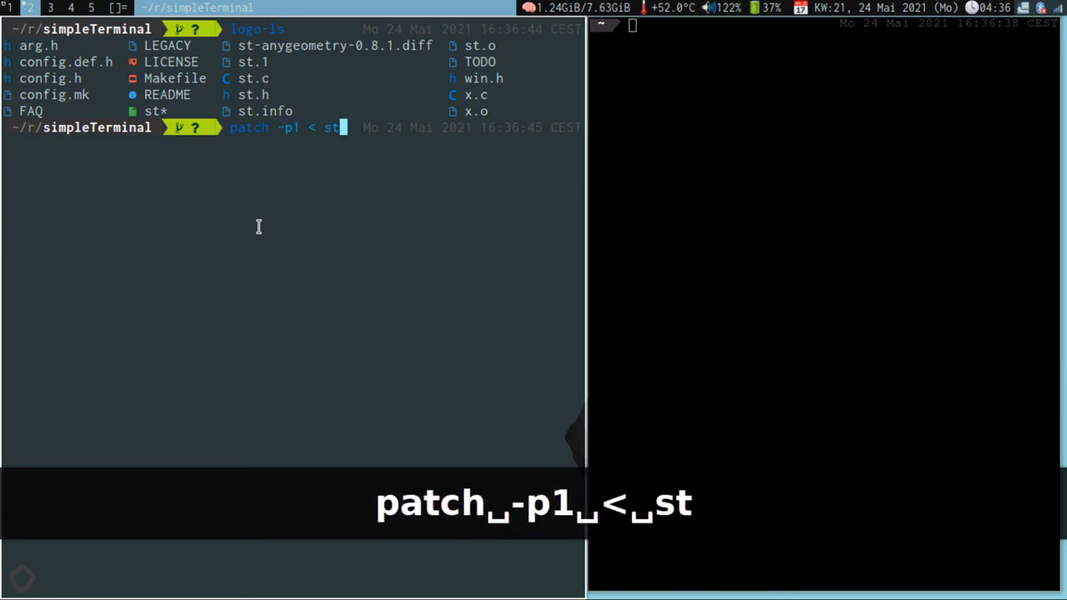
{"action": "key", "text": "Tab"}
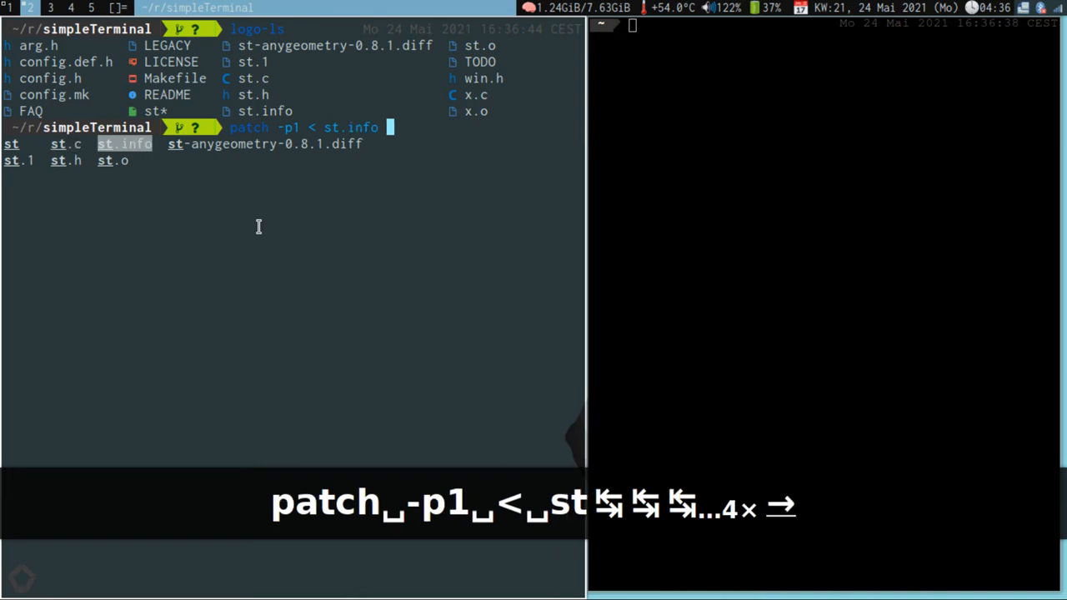
{"action": "key", "text": "Tab"}
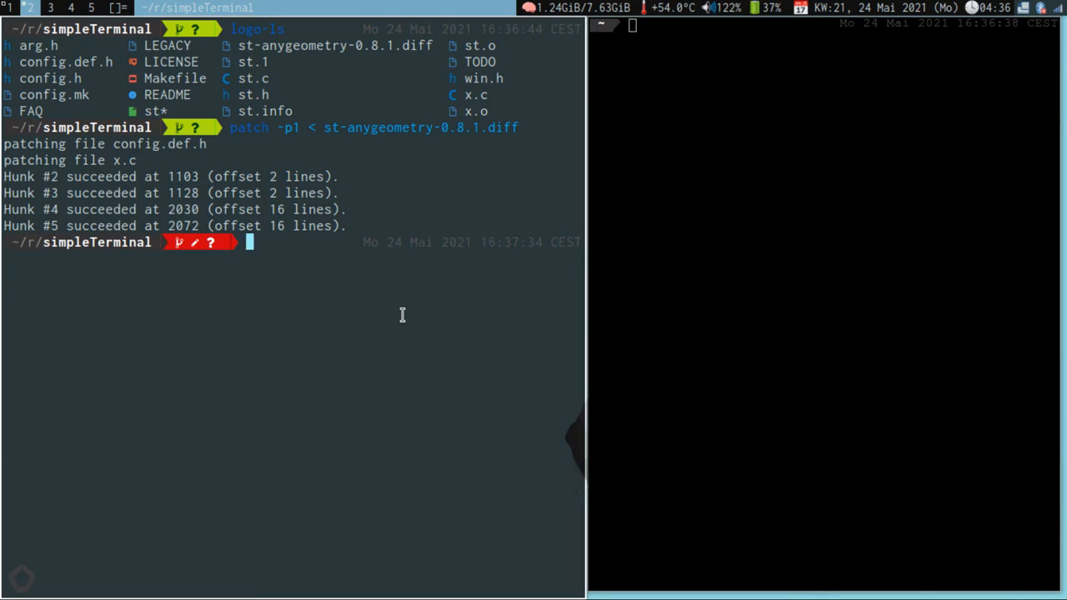
Step: Run sudo make clean install for the patched st, list the folder with logo-ls, then clear the screen
{"action": "type", "text": "sudo make clean instal"}
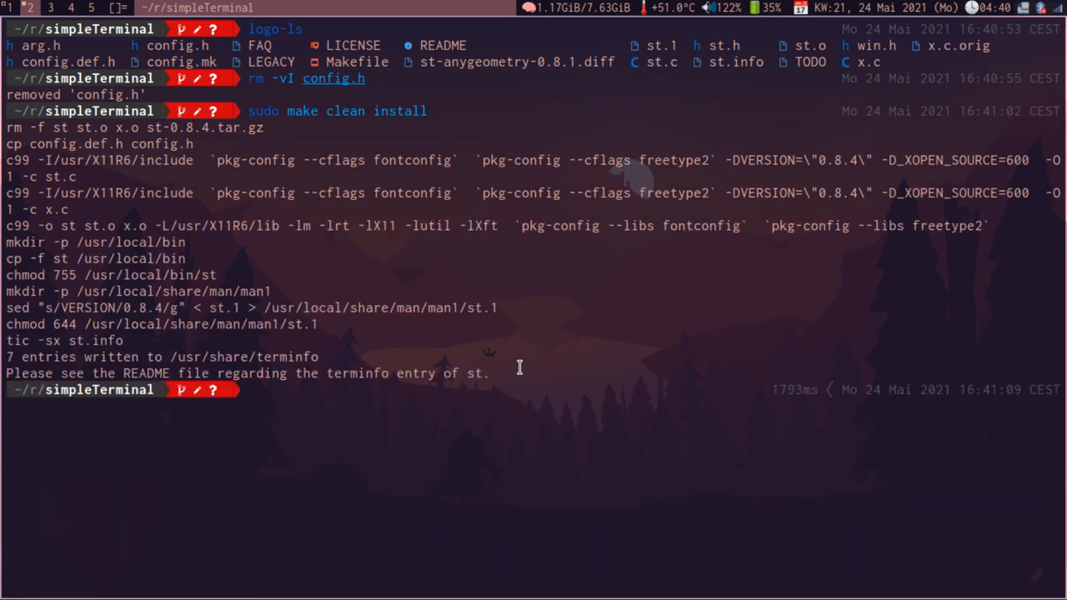
{"action": "type", "text": "ls"}
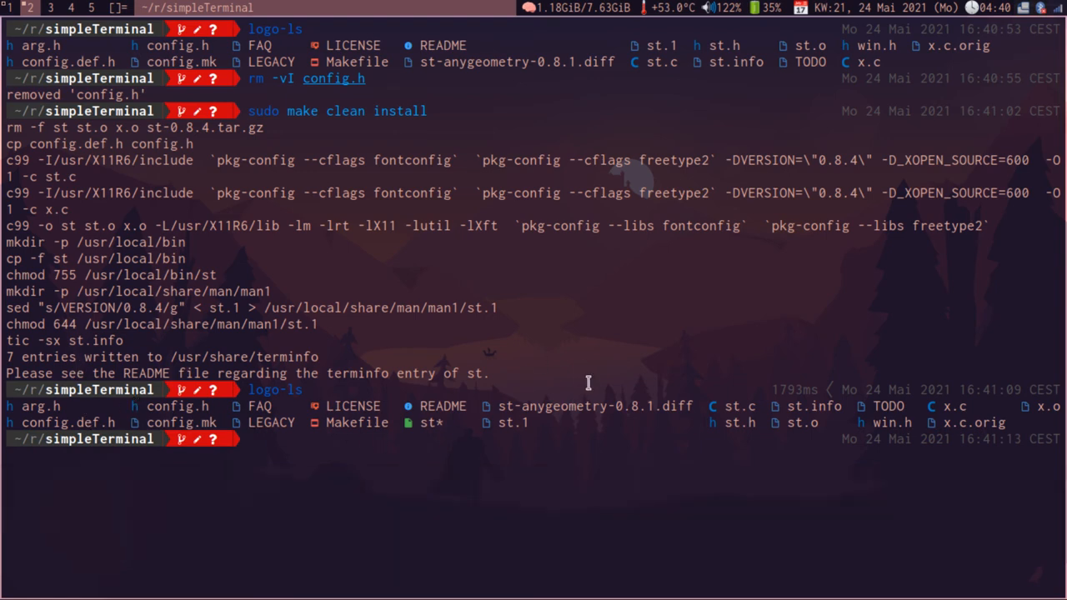
{"action": "type", "text": "clear"}
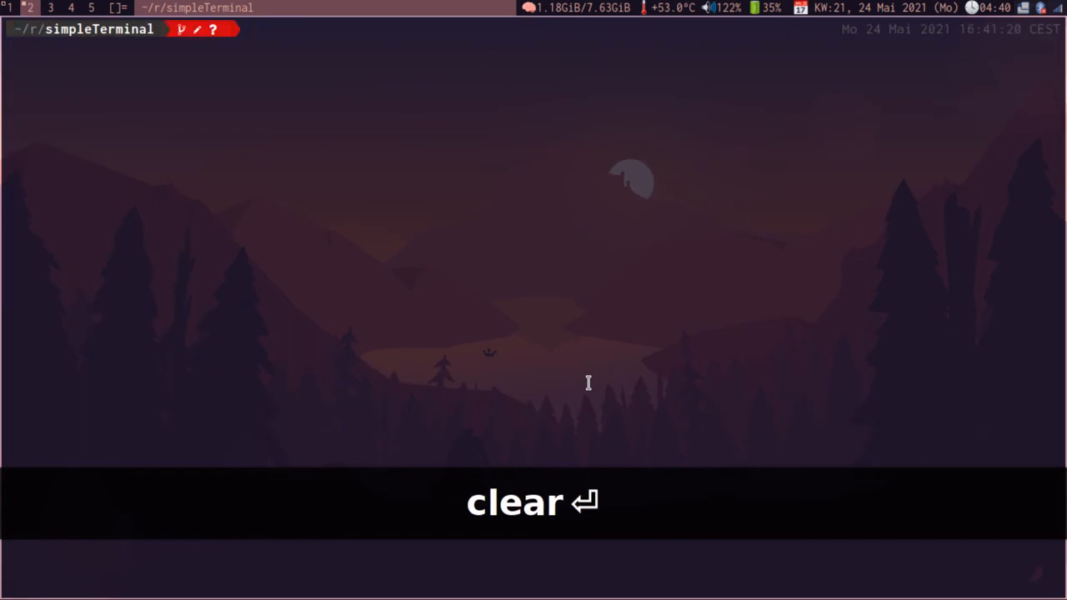
Step: In a new terminal, edit config.h in Vim so the font string reads Inconsolata
{"action": "key", "text": "super+Return"}
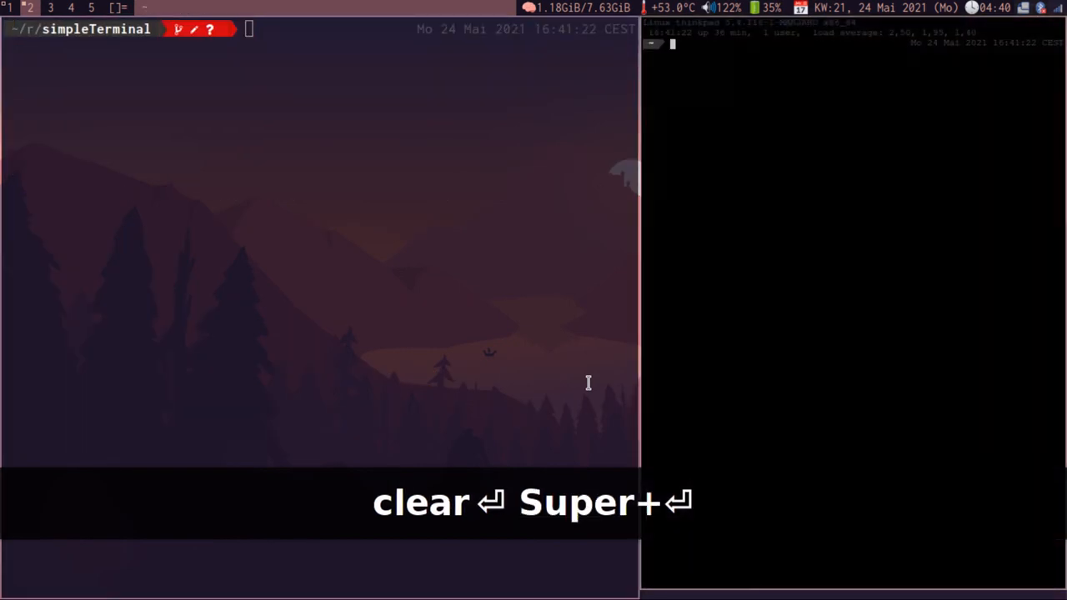
{"action": "mouse_move", "coordinate": [867, 544]}
{"action": "type", "text": "vim config.h"}
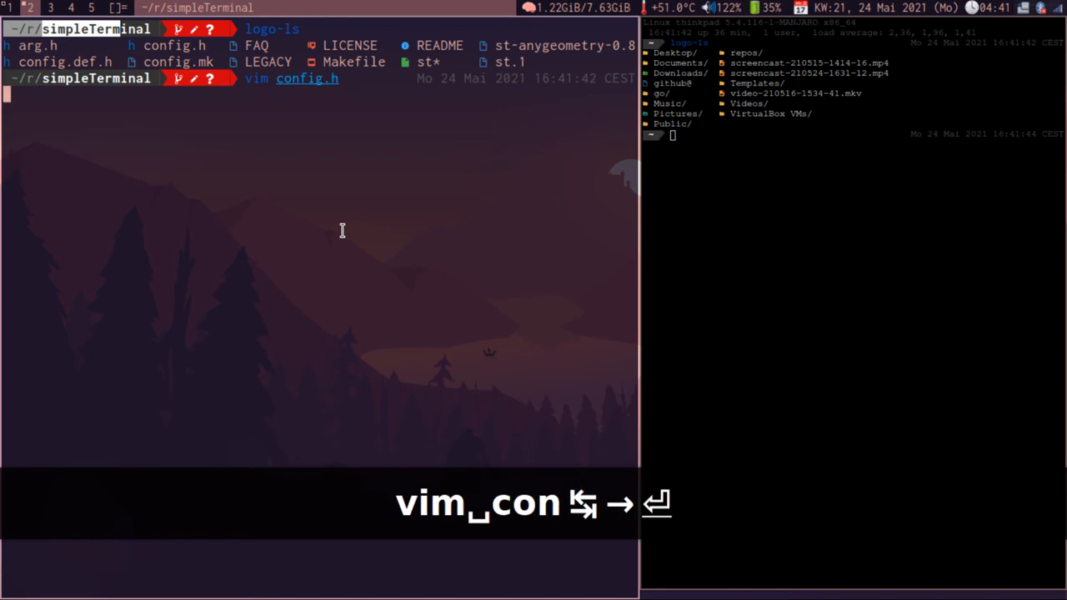
{"action": "key", "text": "Return"}
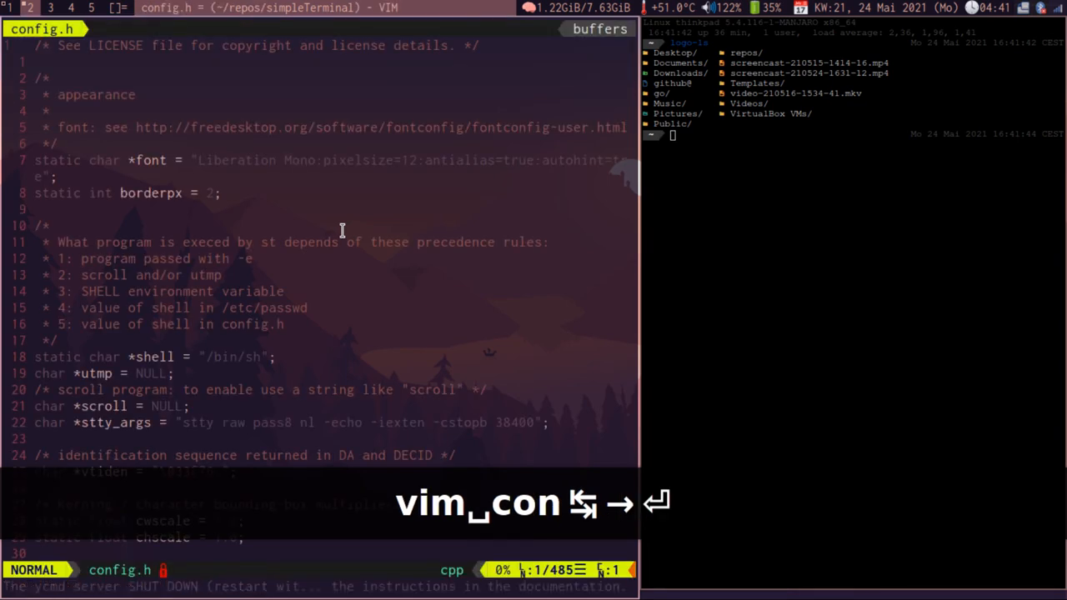
{"action": "key", "text": "O"}
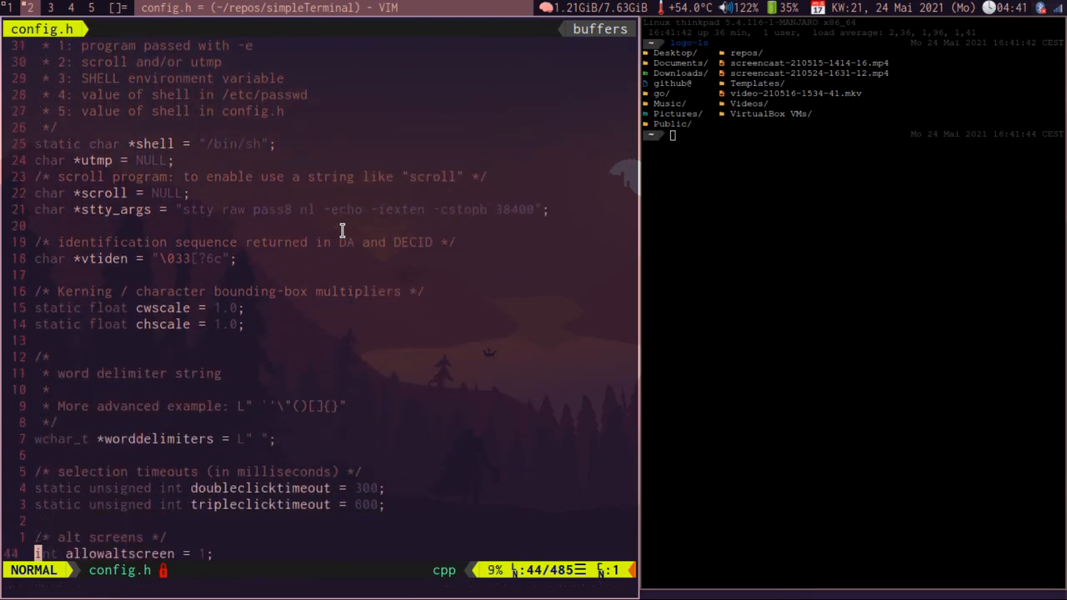
{"action": "scroll", "scroll_direction": "down", "scroll_amount": 3}
{"action": "type", "text": "afsasdf"}
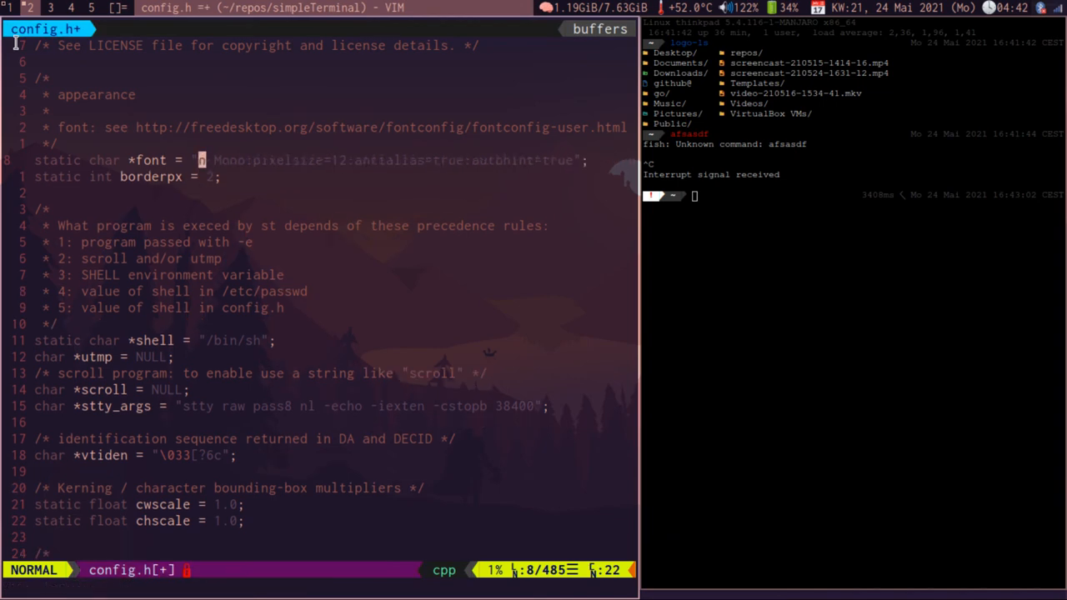
{"action": "type", "text": "Inconsolata"}
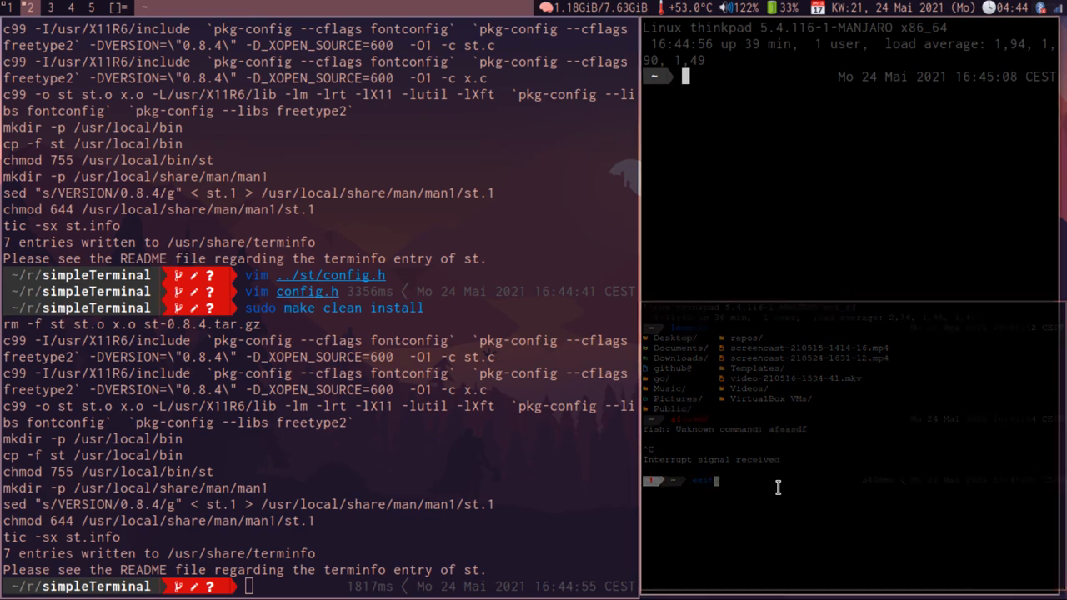
Step: Run hostname and htop in the extra terminal, then exit it
{"action": "type", "text": "hostname"}
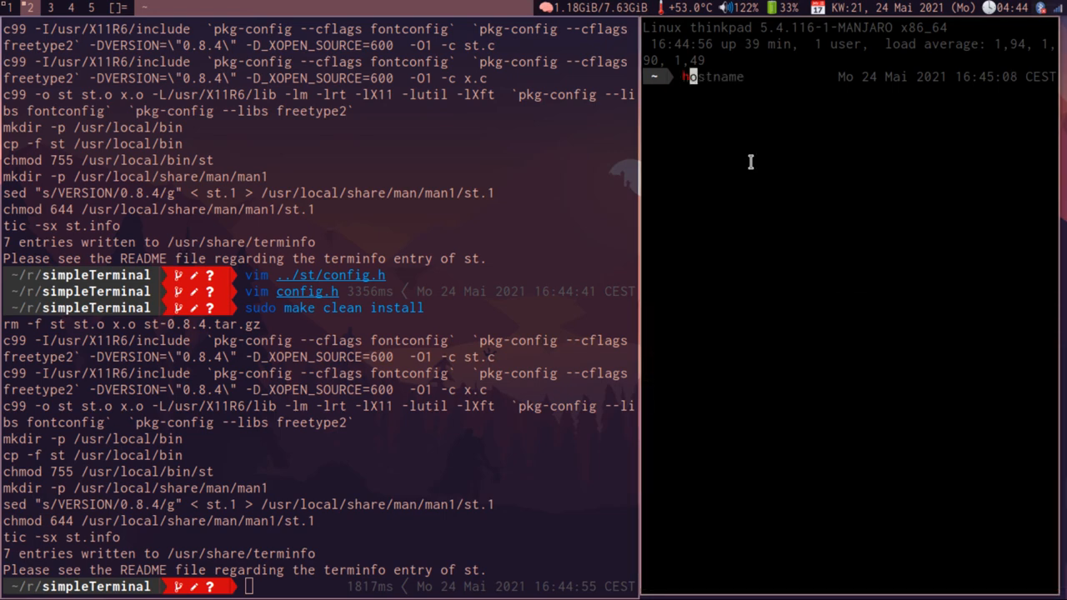
{"action": "type", "text": "htop"}
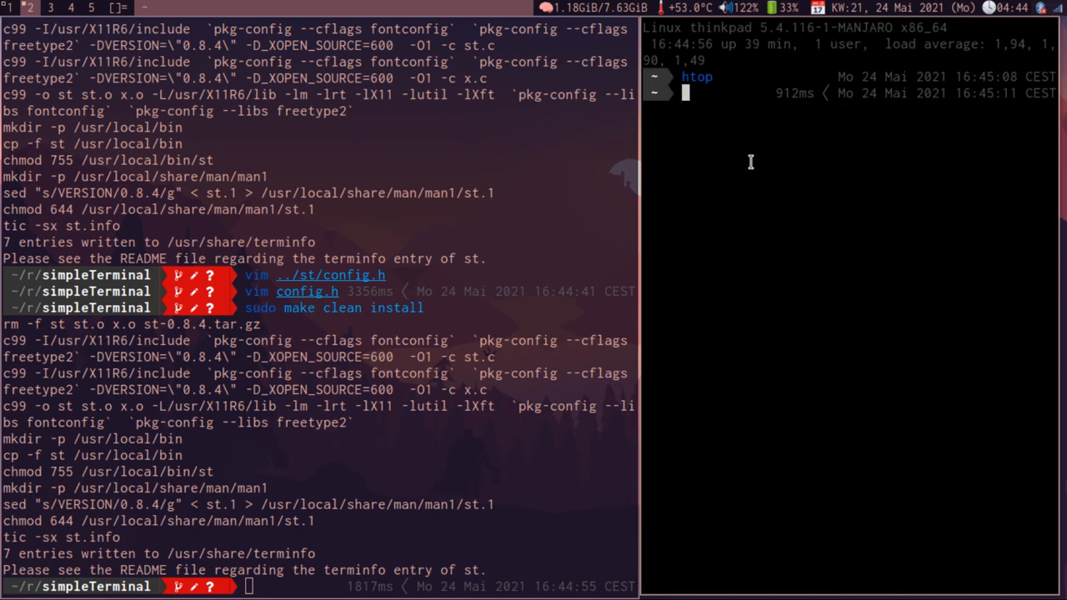
{"action": "type", "text": "exit"}
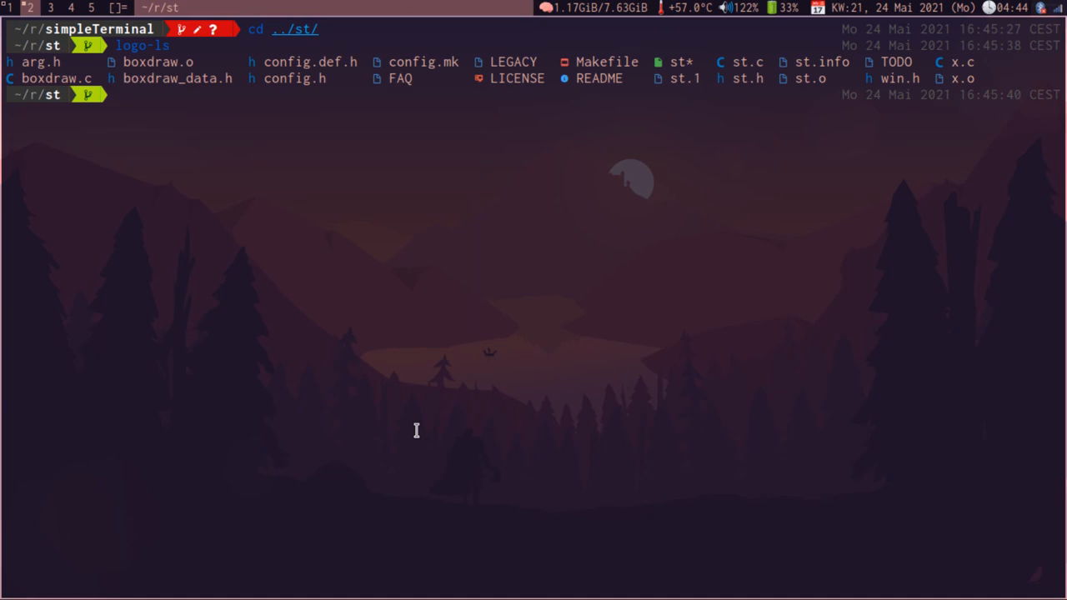
Step: Run sudo make clean install in ~/r/st, then scroll the sucklessTerminal repo's files
{"action": "type", "text": "sudo make clean install"}
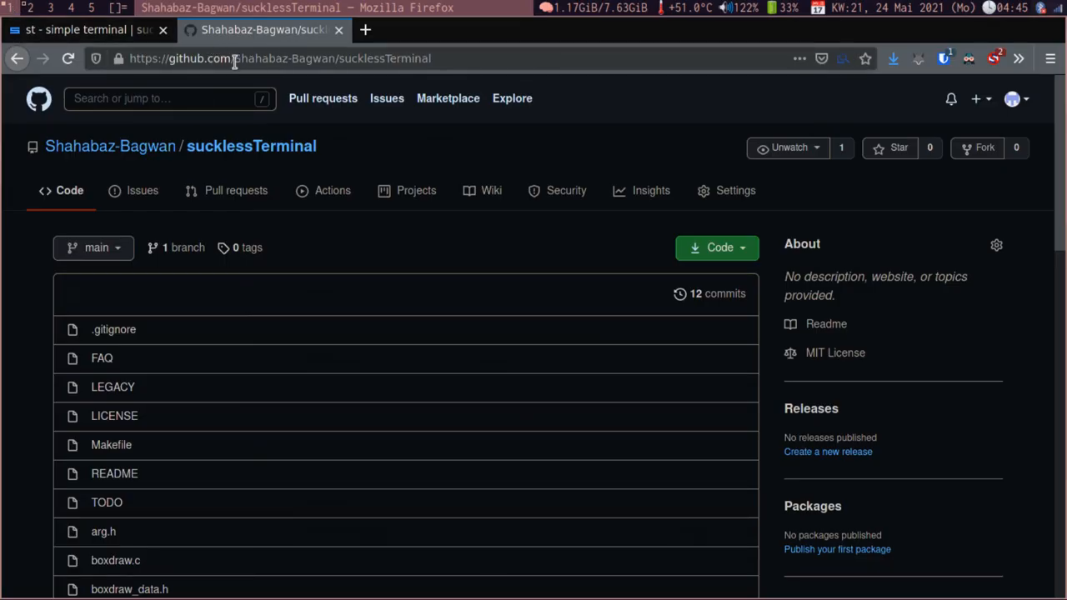
{"action": "mouse_move", "coordinate": [233, 167]}
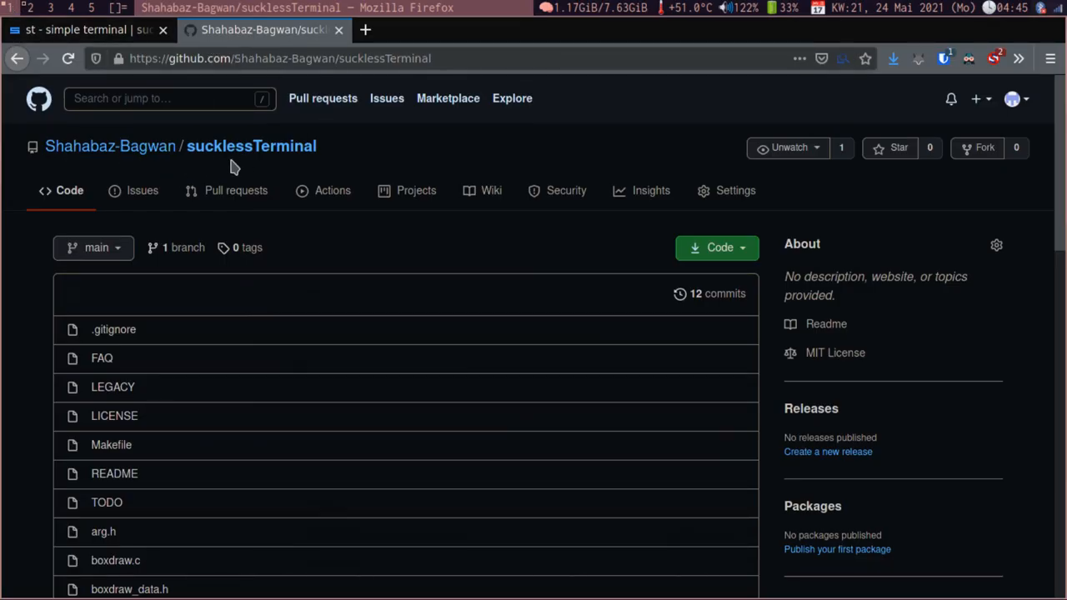
{"action": "scroll", "scroll_direction": "down", "scroll_amount": 3}
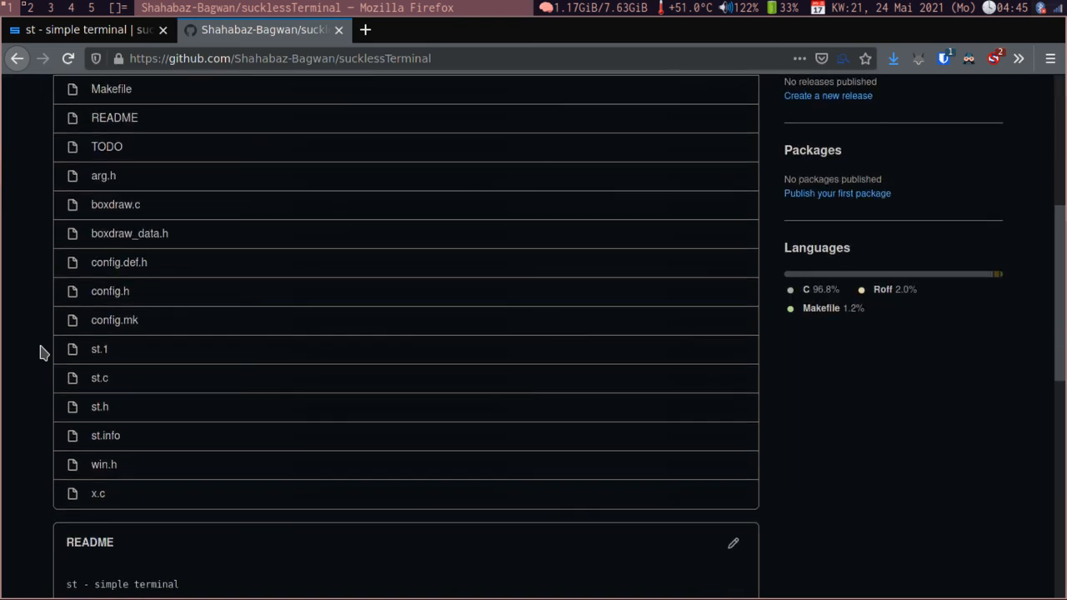
{"action": "mouse_move", "coordinate": [185, 400]}
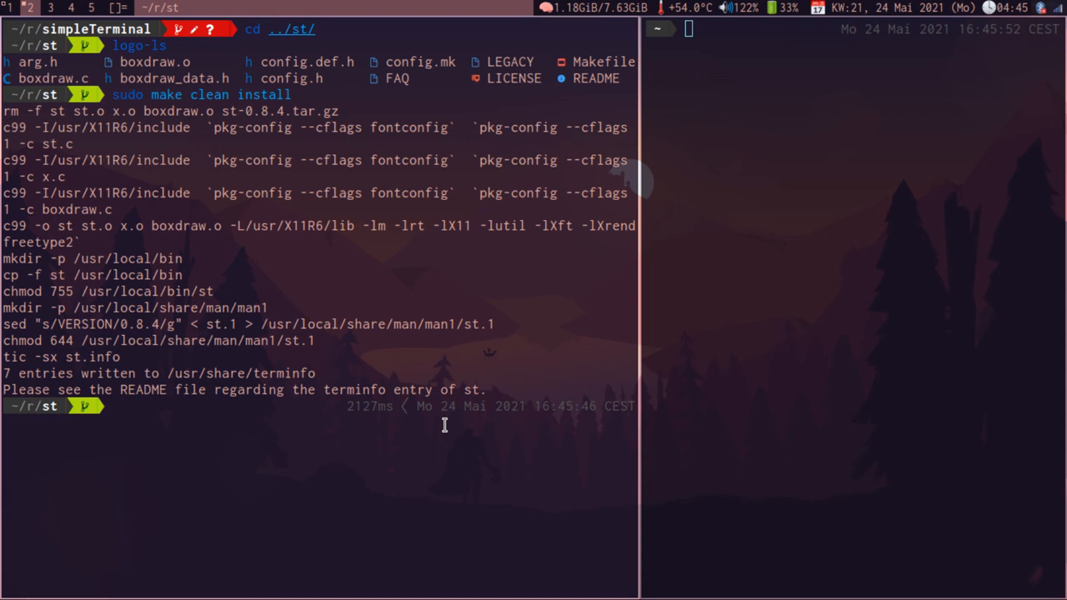
{"action": "type", "text": "vim config.h"}
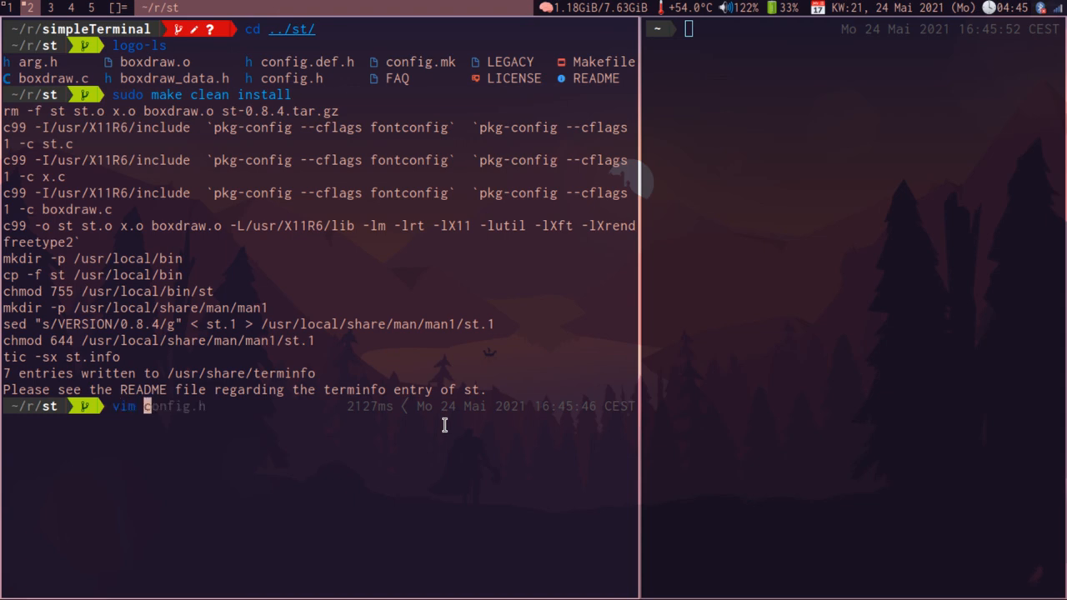
{"action": "key", "text": "Return"}
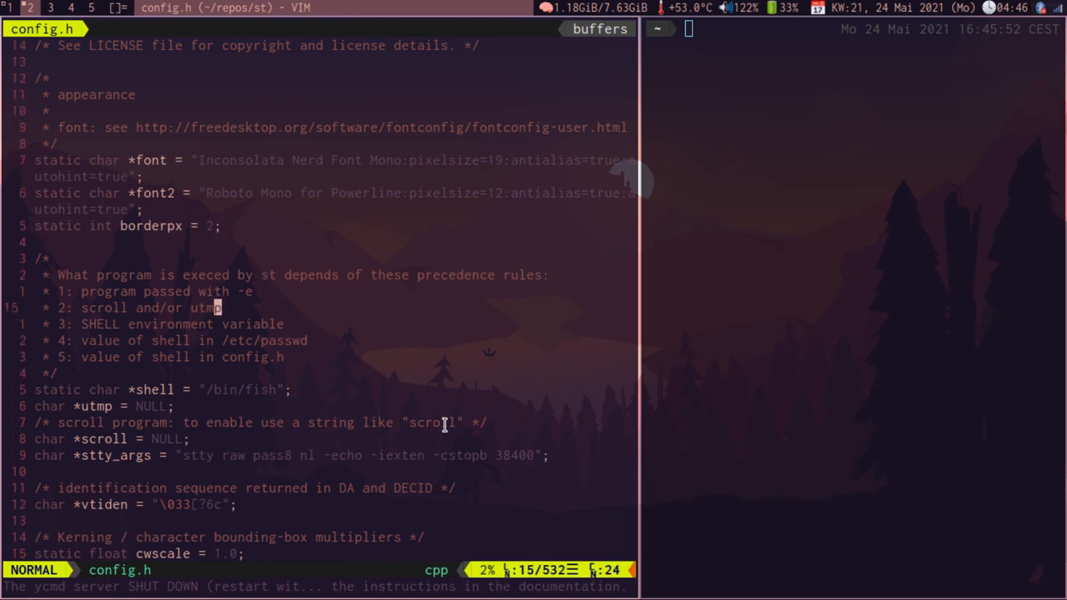
{"action": "scroll", "scroll_direction": "down", "scroll_amount": 3}
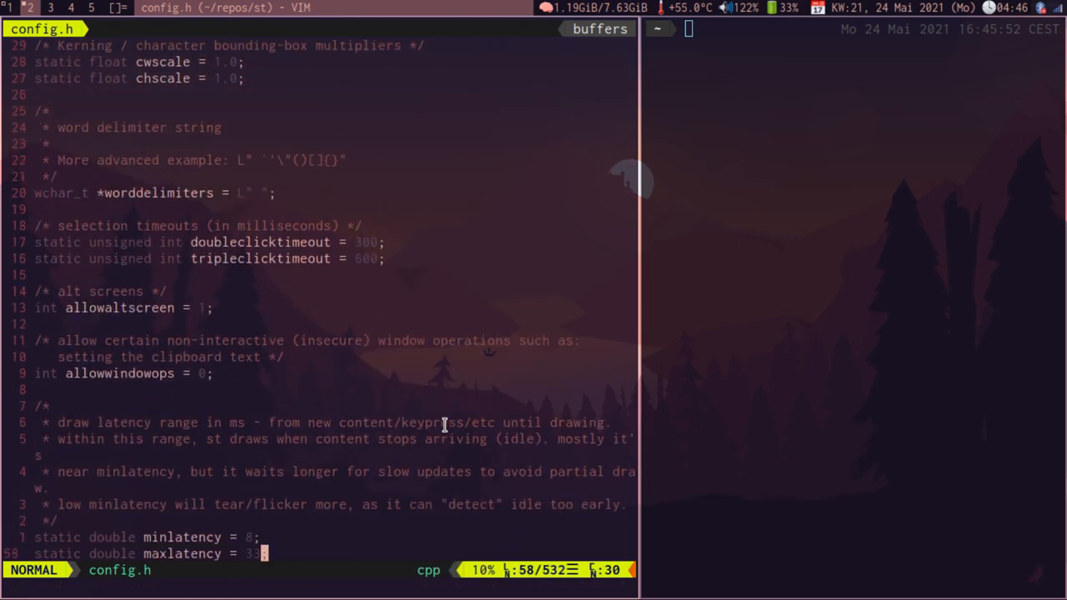
{"action": "scroll", "scroll_direction": "down", "scroll_amount": 3}
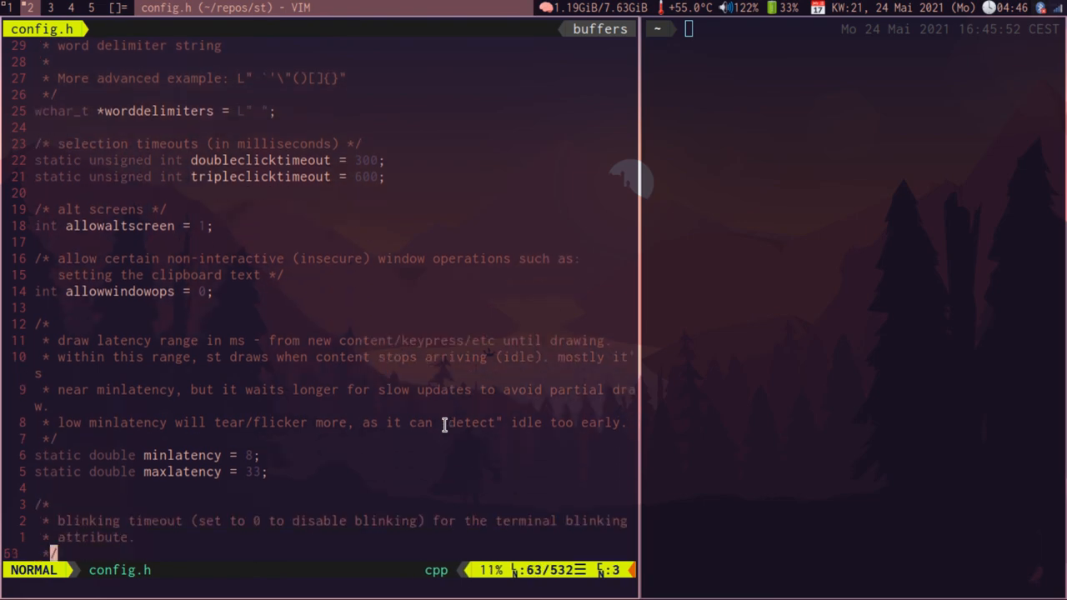
{"action": "scroll", "scroll_direction": "down", "scroll_amount": 3}
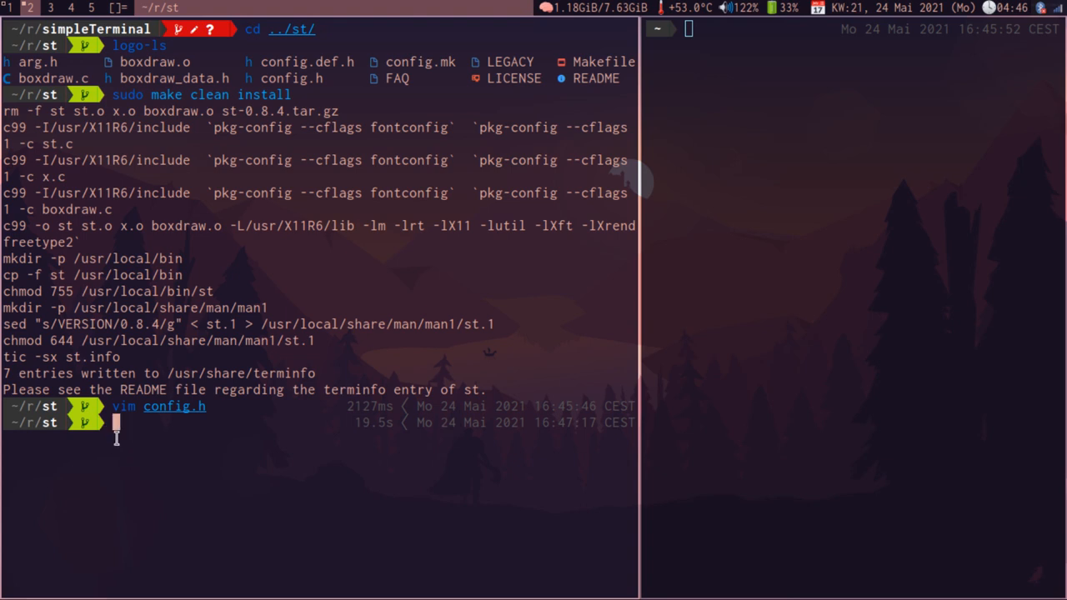
{"action": "mouse_move", "coordinate": [245, 505]}
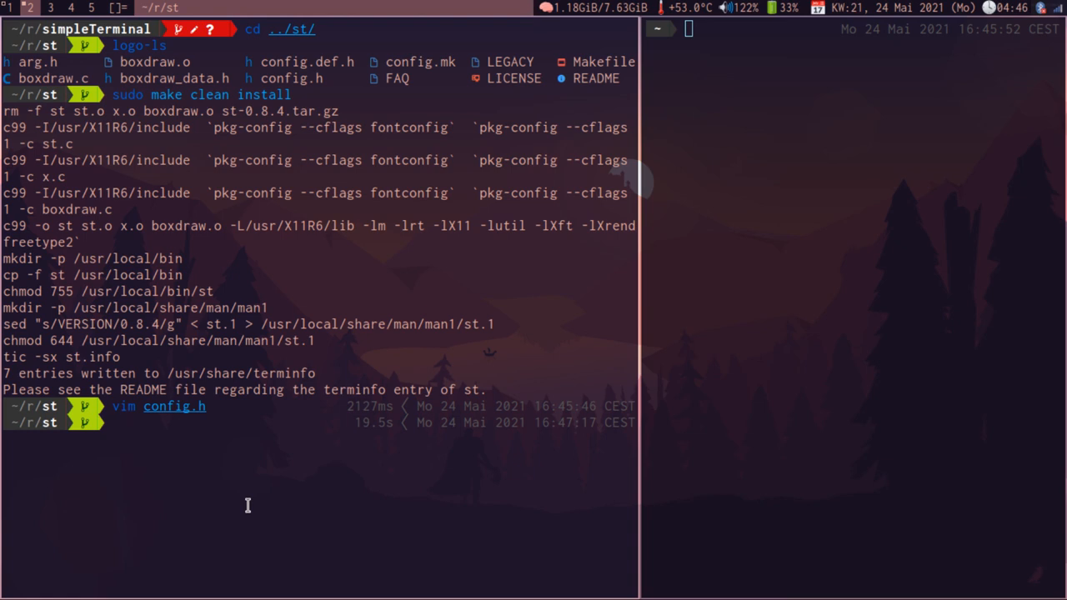
Step: Clear the build output from the terminal with clear
{"action": "type", "text": "clear"}
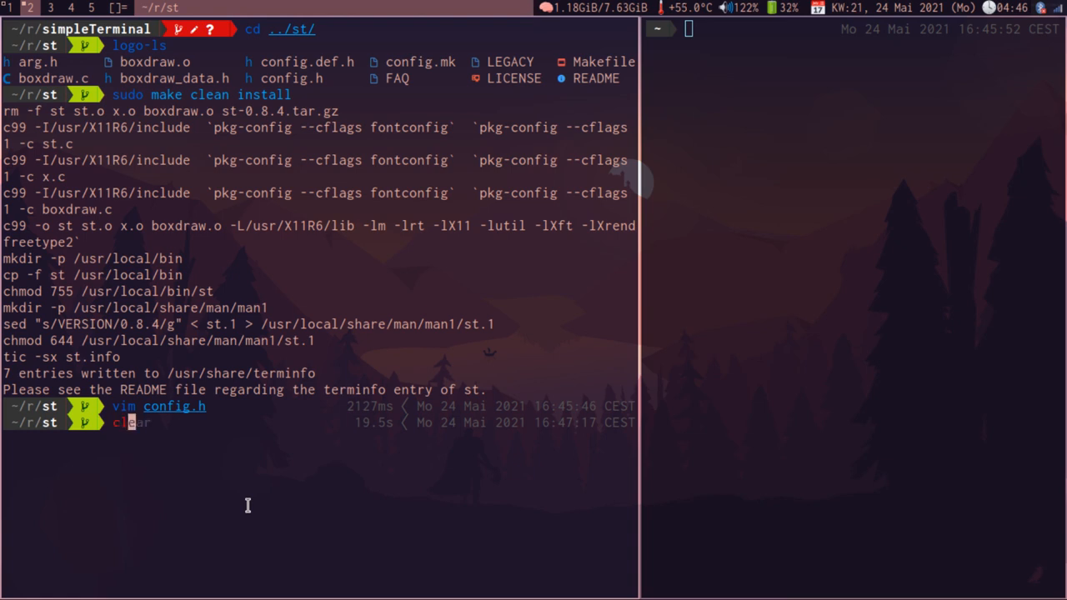